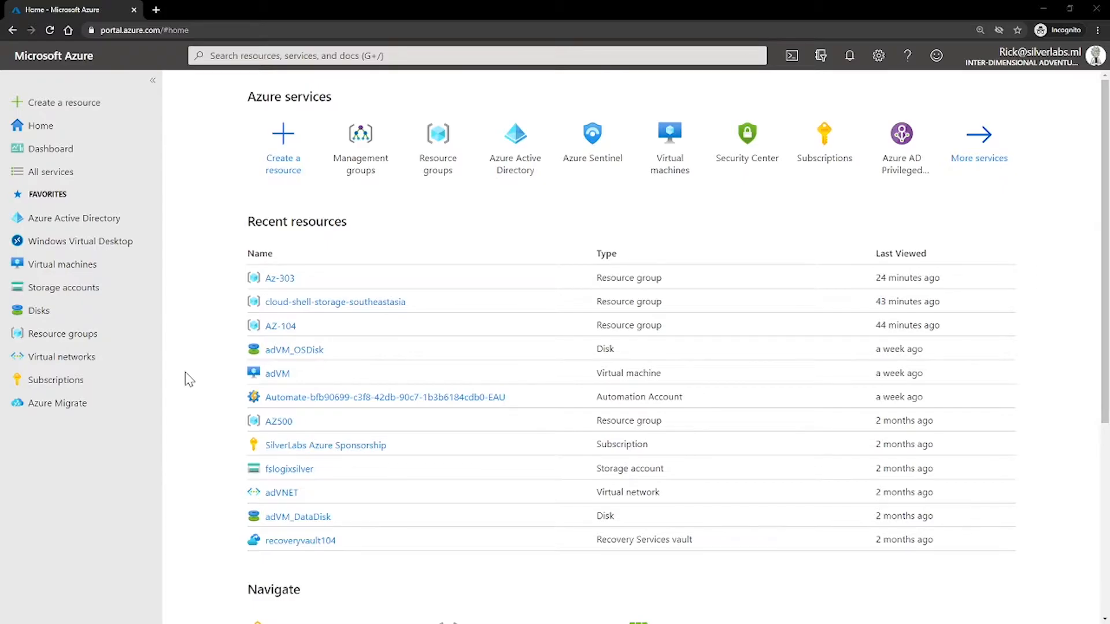
mouse_move(233, 164)
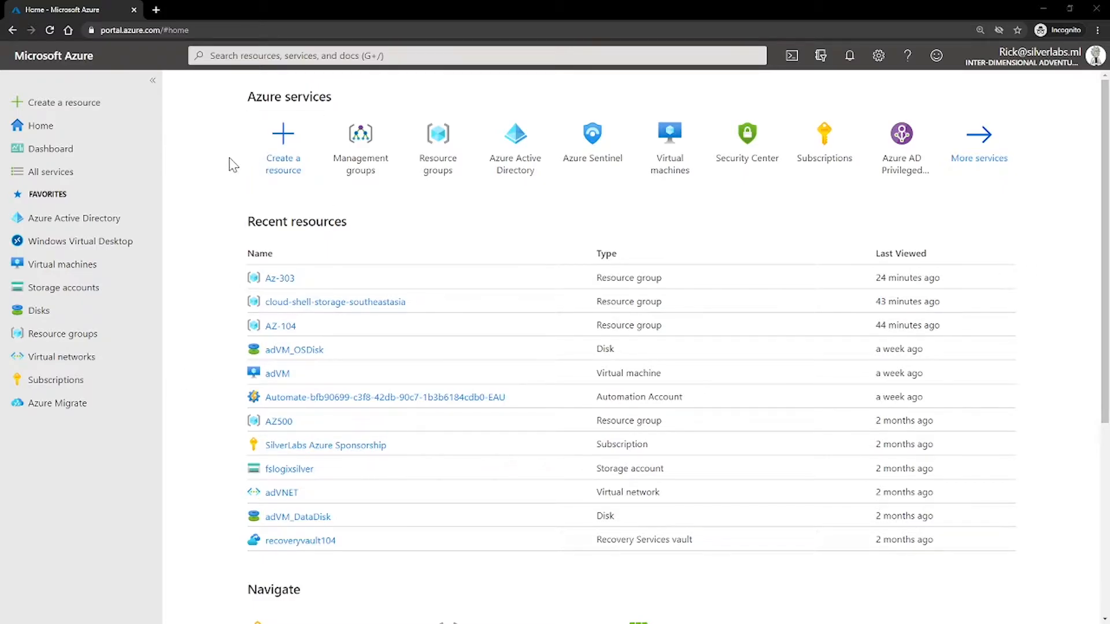
- Go to the Azure Active Directory overview and show its All users list
click(74, 218)
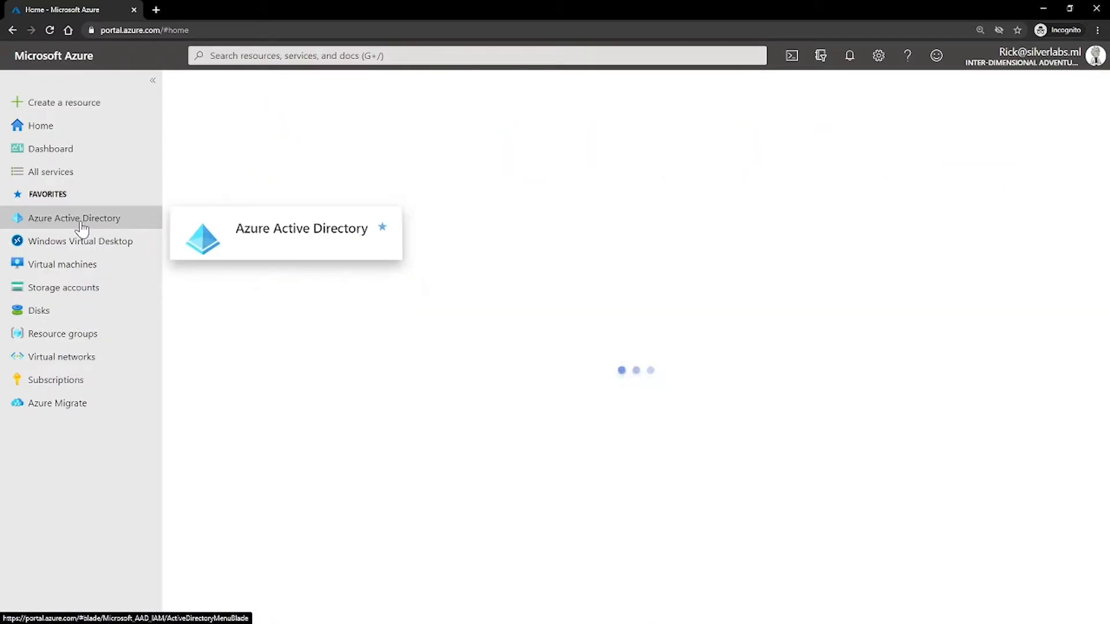
click(74, 218)
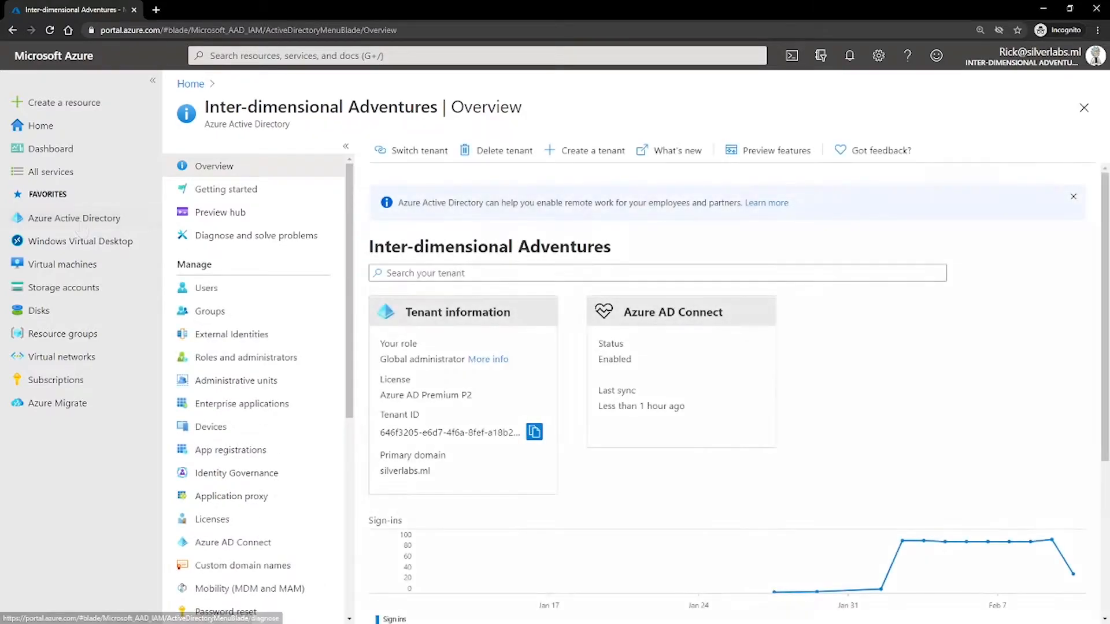
click(206, 288)
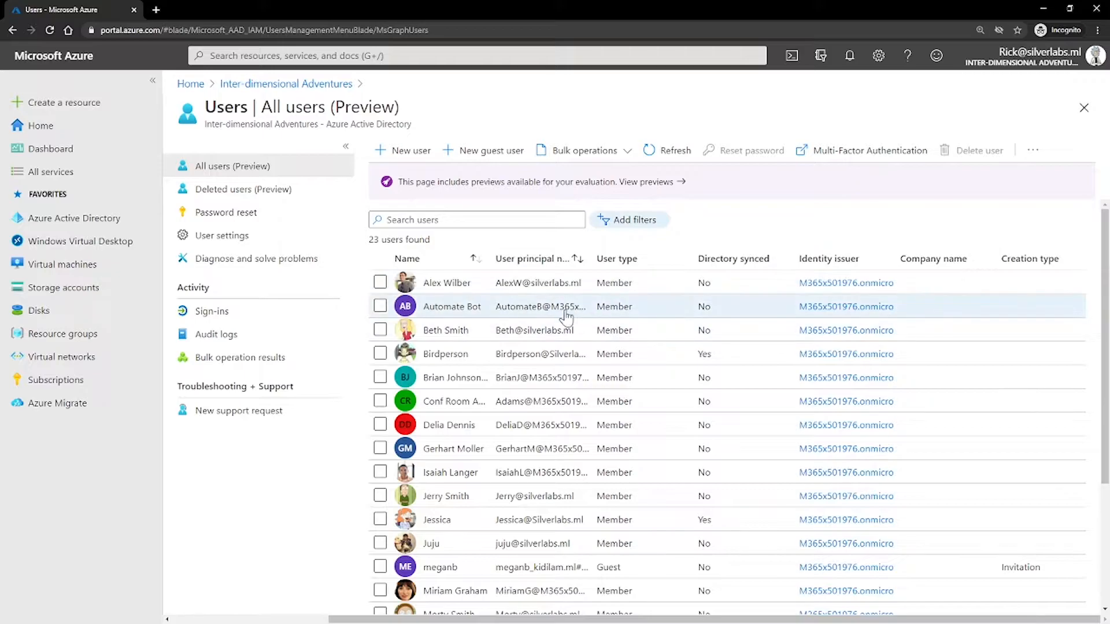
mouse_move(389, 437)
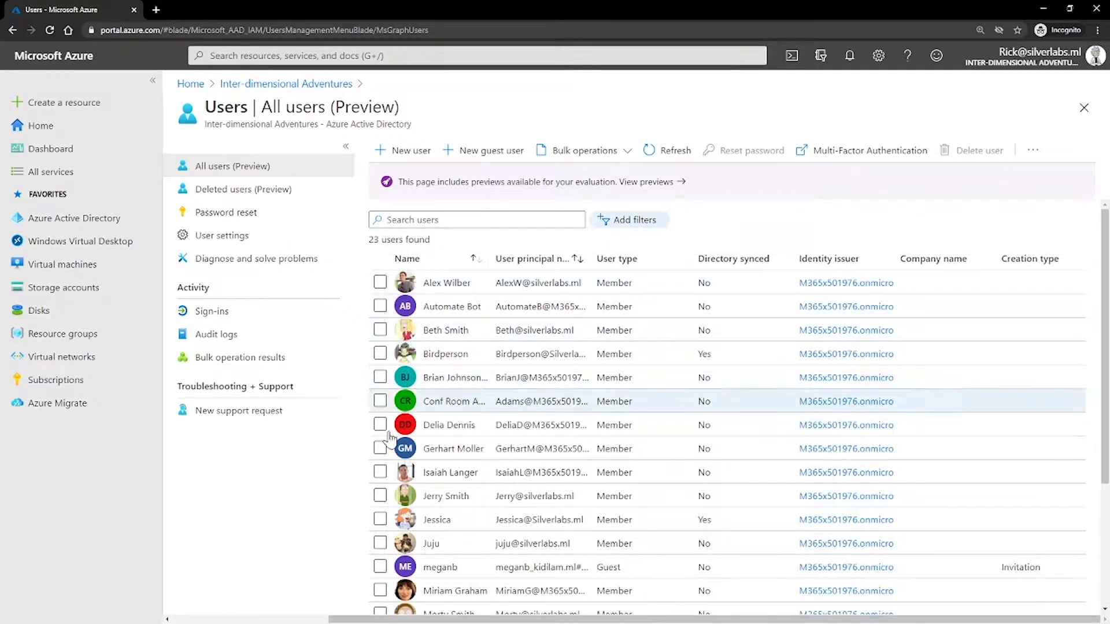
mouse_move(660, 265)
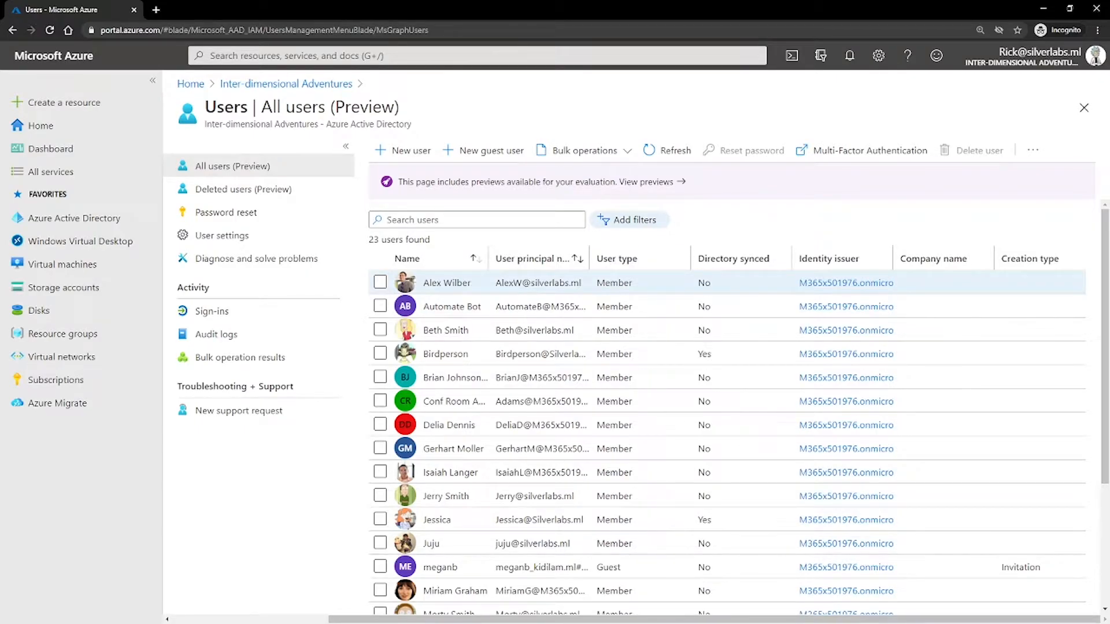
scroll(down, 3)
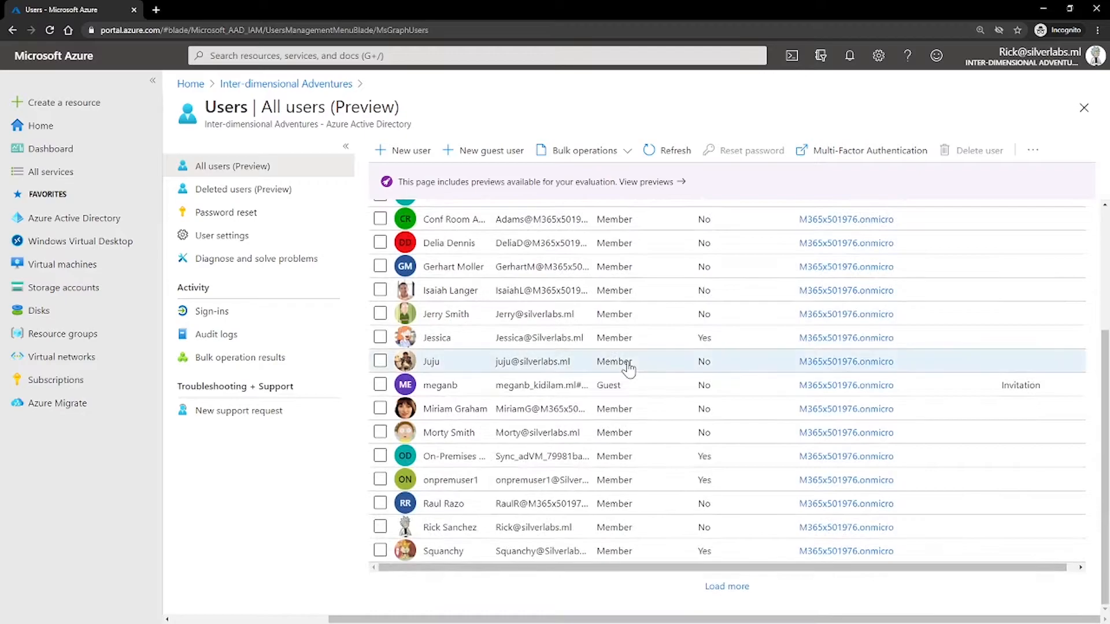
mouse_move(629, 466)
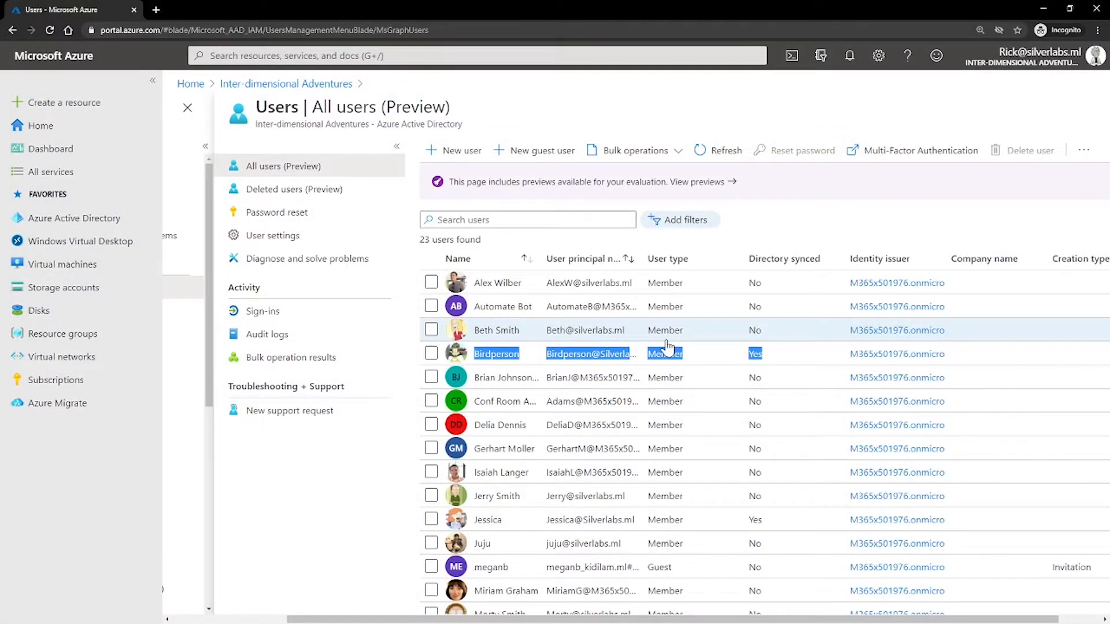
- Scroll through the user list down to the bottom and back up toward Alex Wilber
scroll(down, 3)
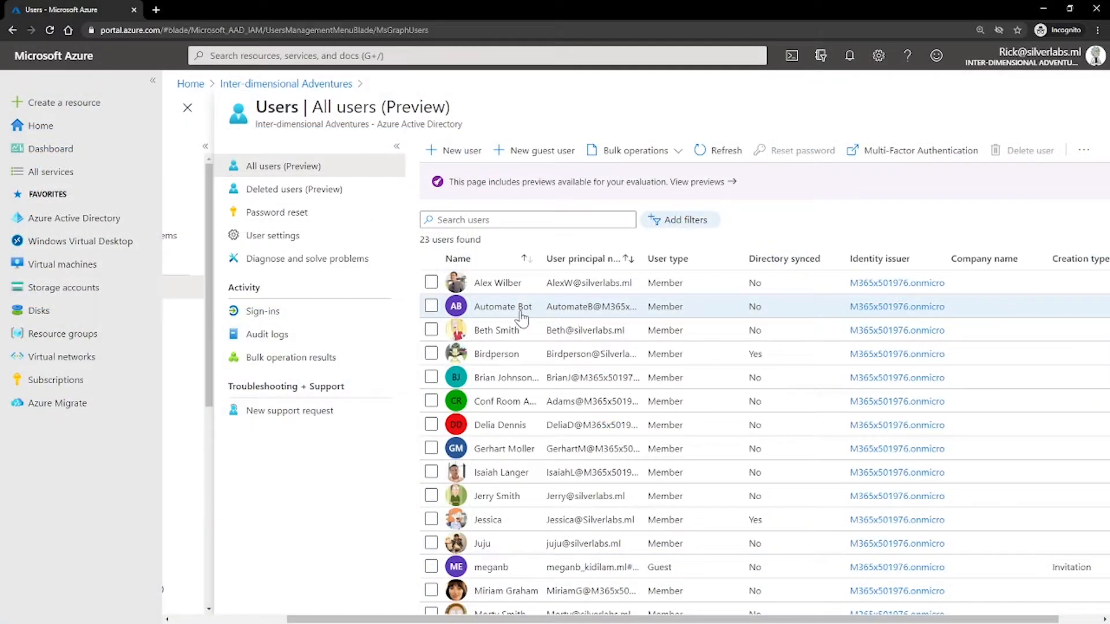
scroll(down, 3)
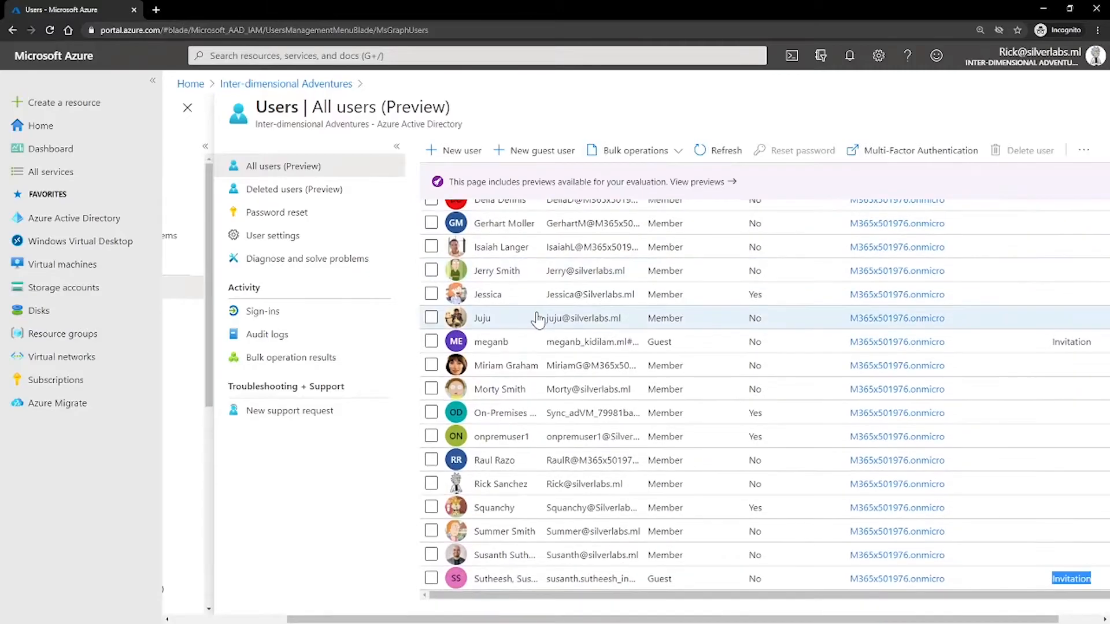
scroll(up, 3)
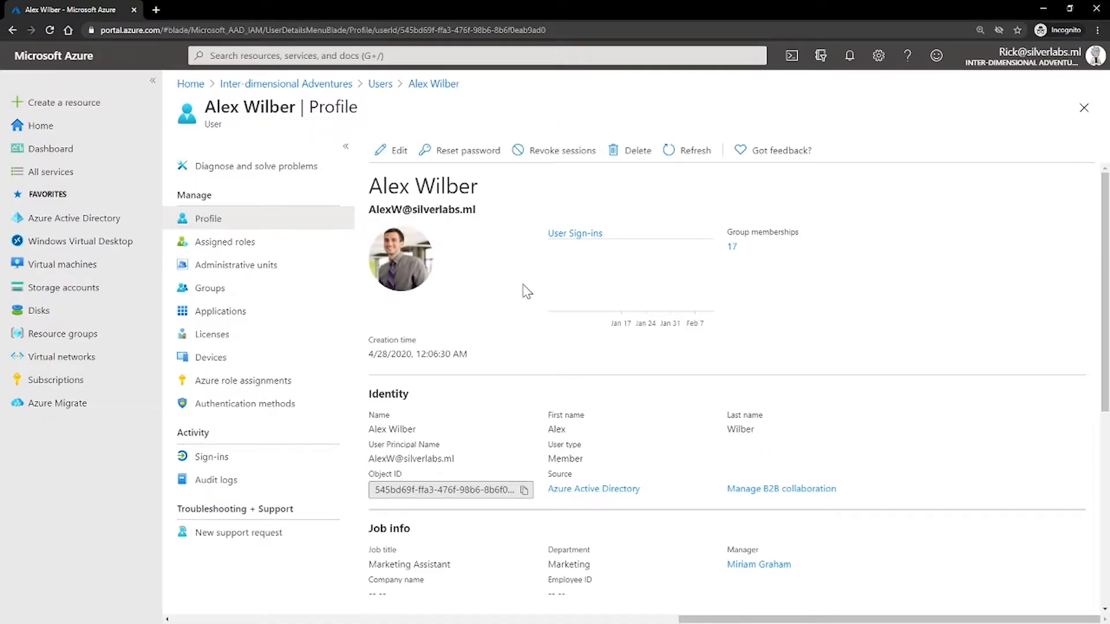
- Return to the Inter-dimensional Adventures overview via the breadcrumb
click(286, 84)
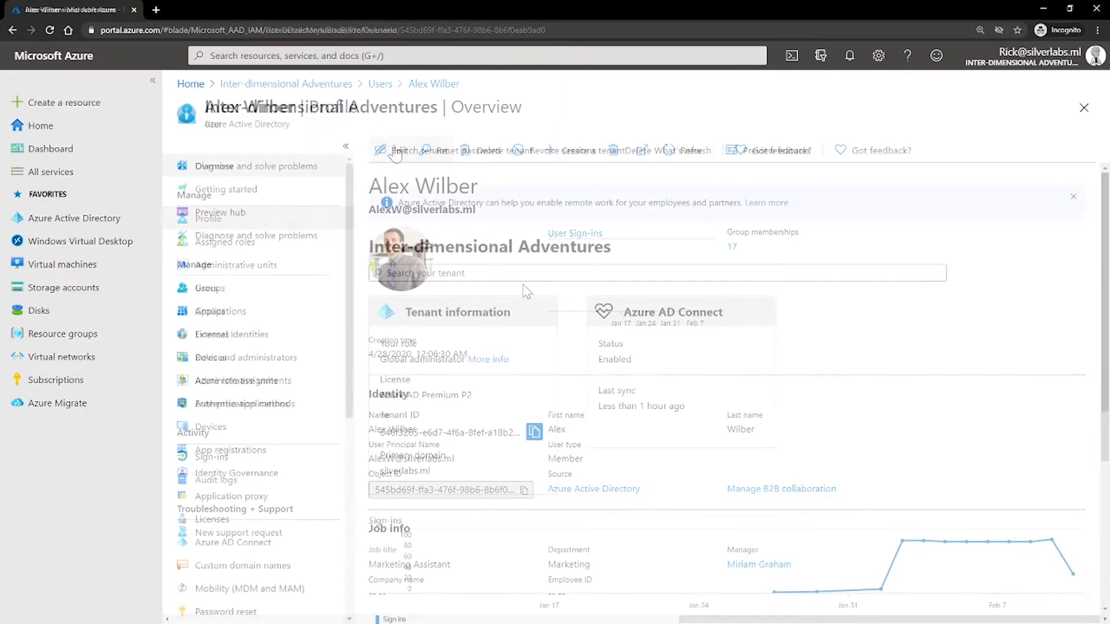
click(285, 84)
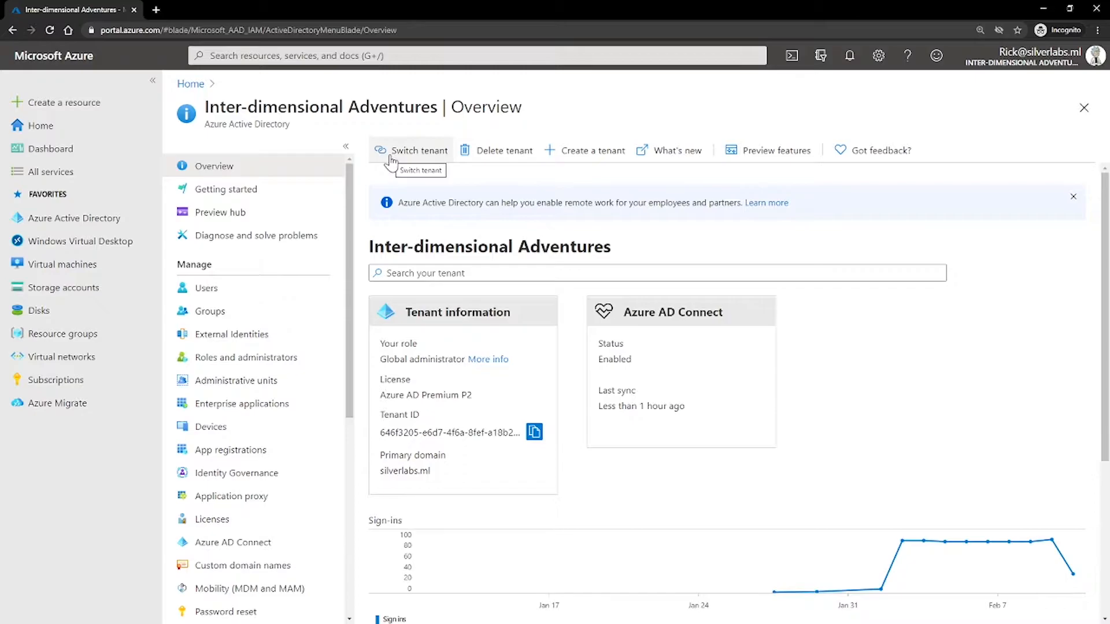
mouse_move(393, 159)
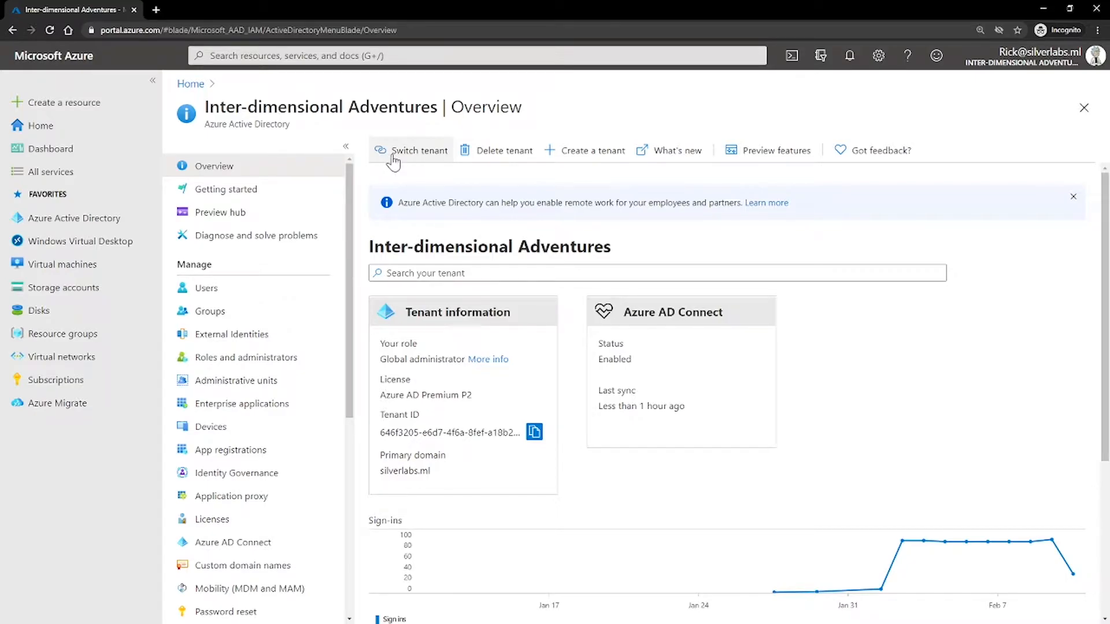
mouse_move(393, 156)
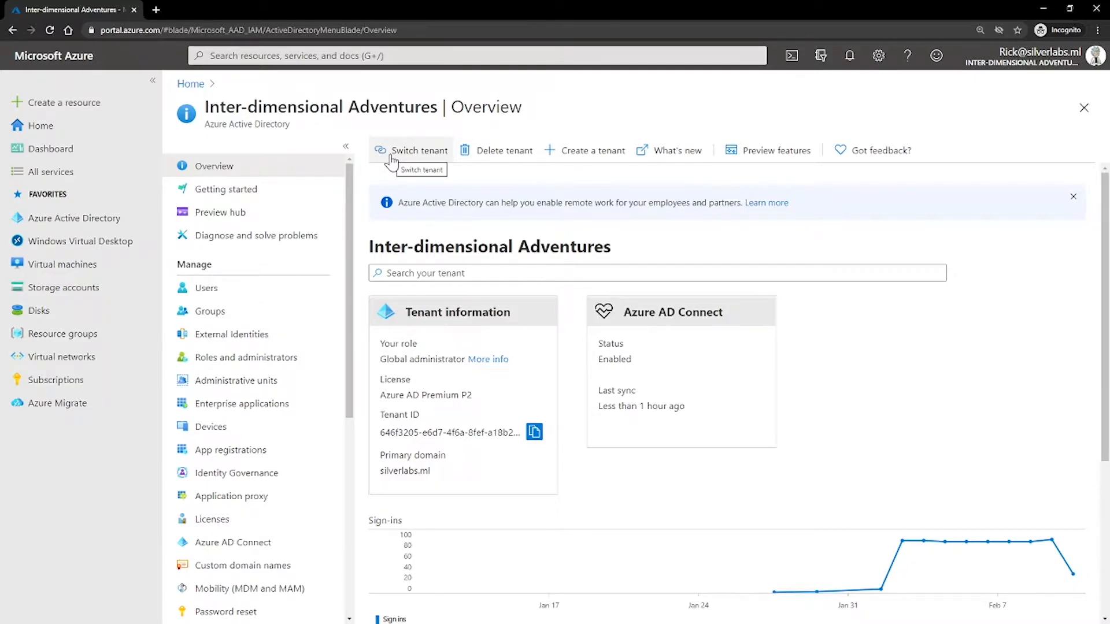
mouse_move(527, 197)
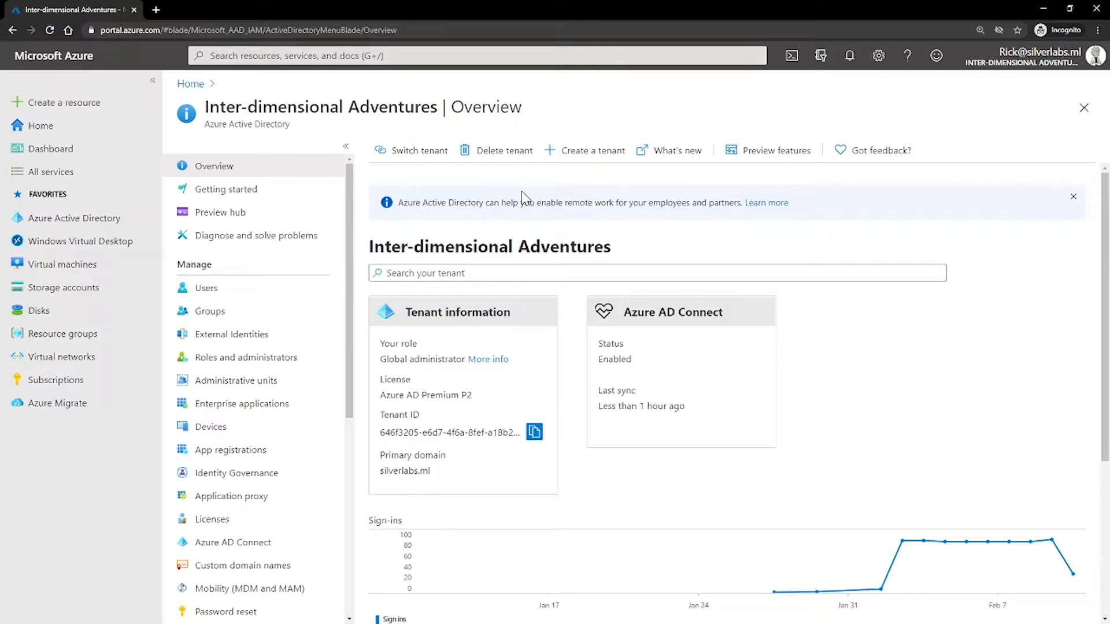
- Visit the Azure AD Connect sync page, then reopen the All users list (23 users)
click(232, 542)
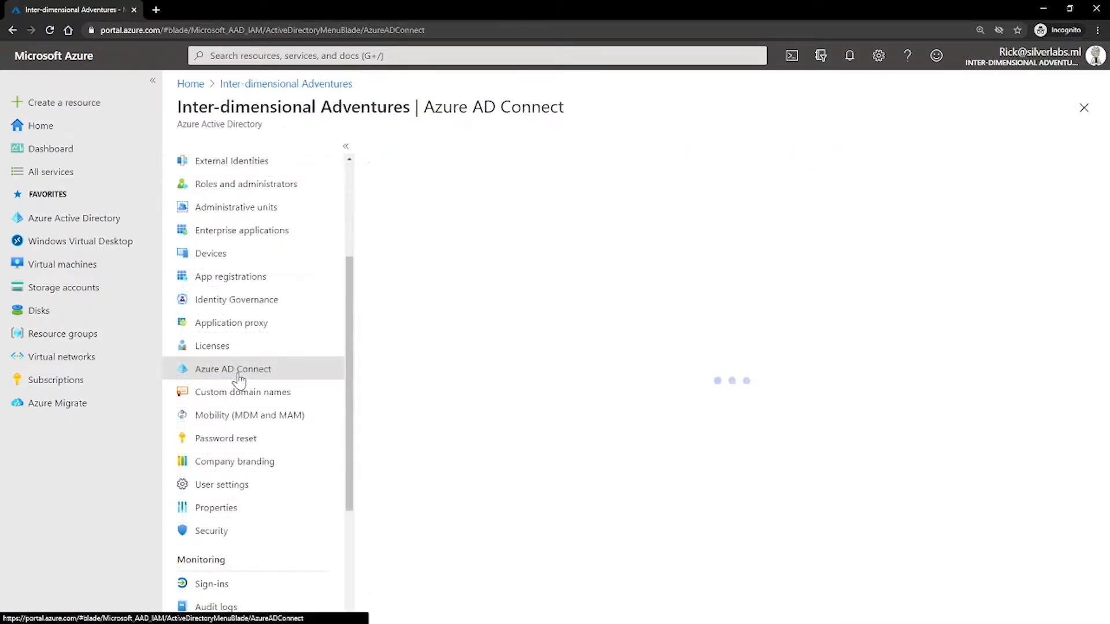
click(232, 369)
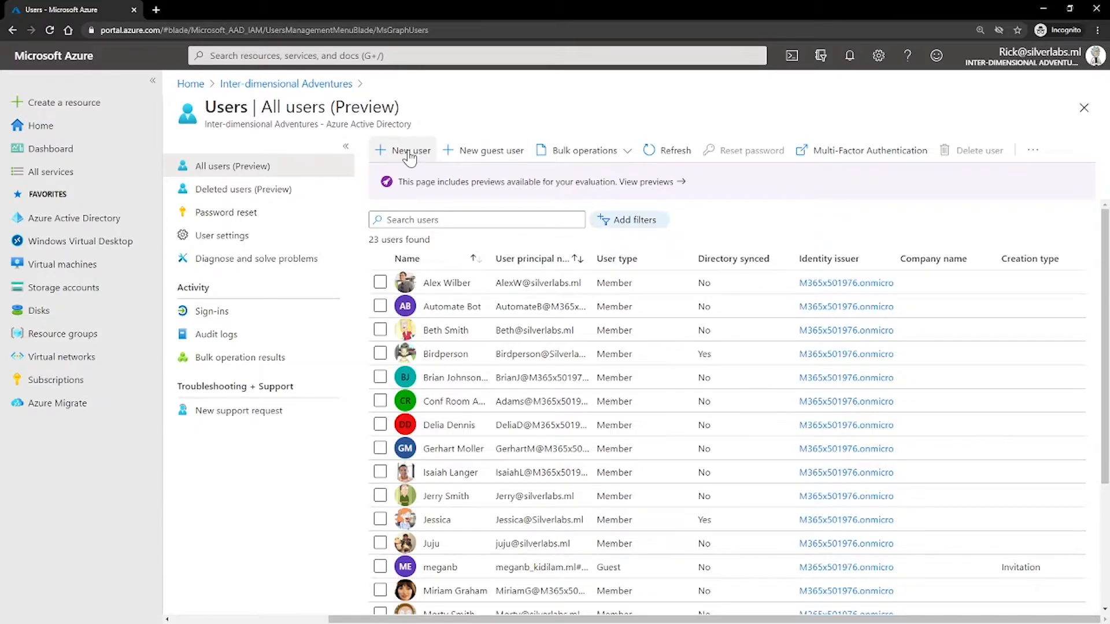
mouse_move(410, 150)
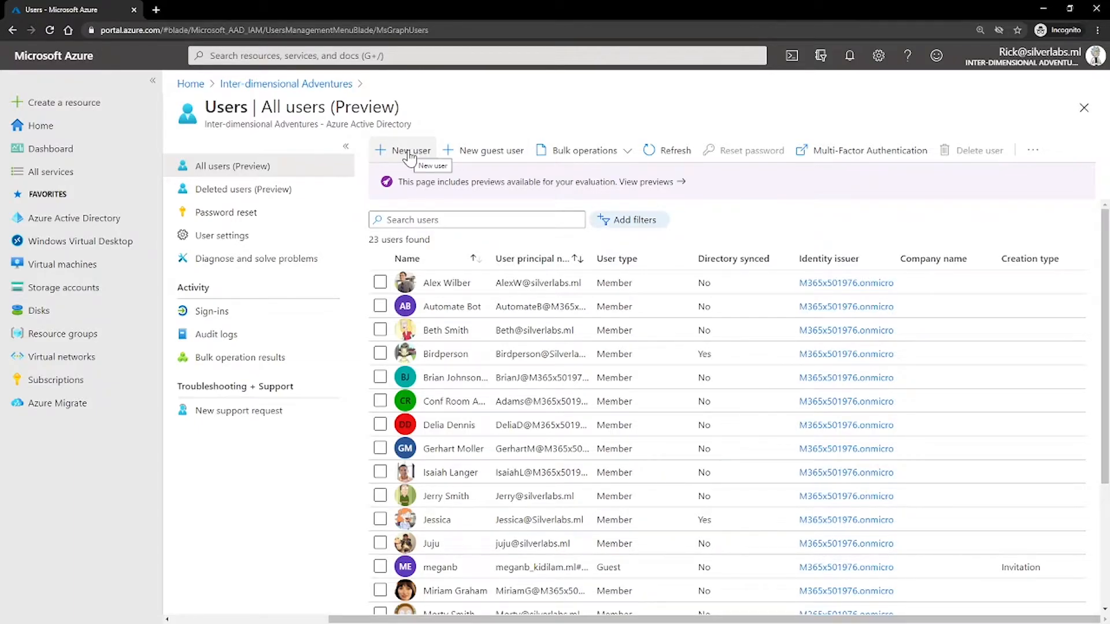
click(408, 150)
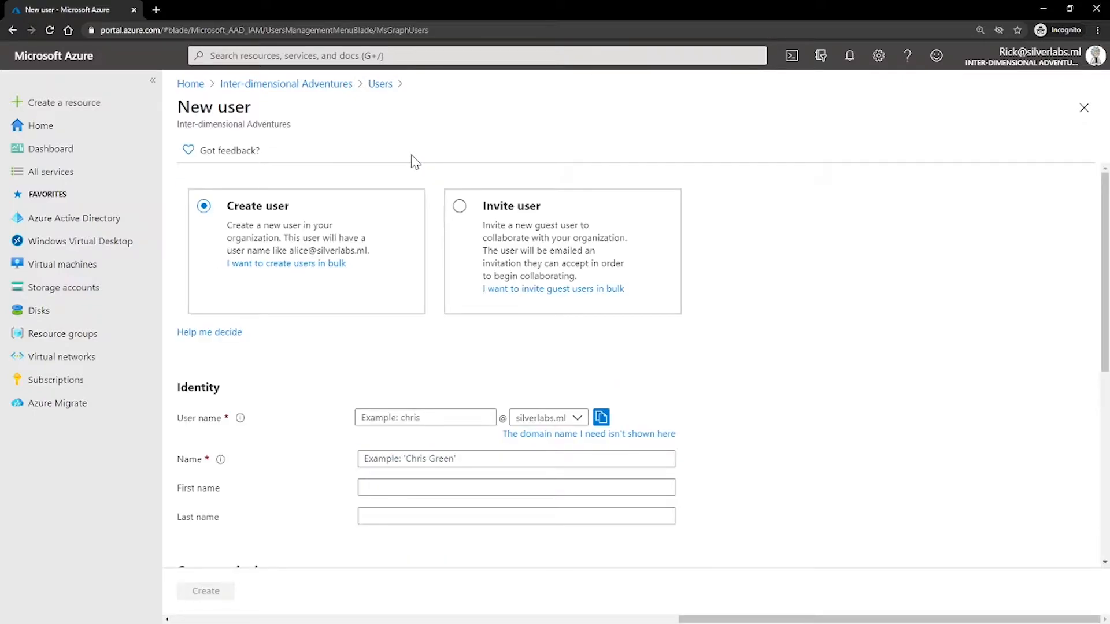
mouse_move(524, 216)
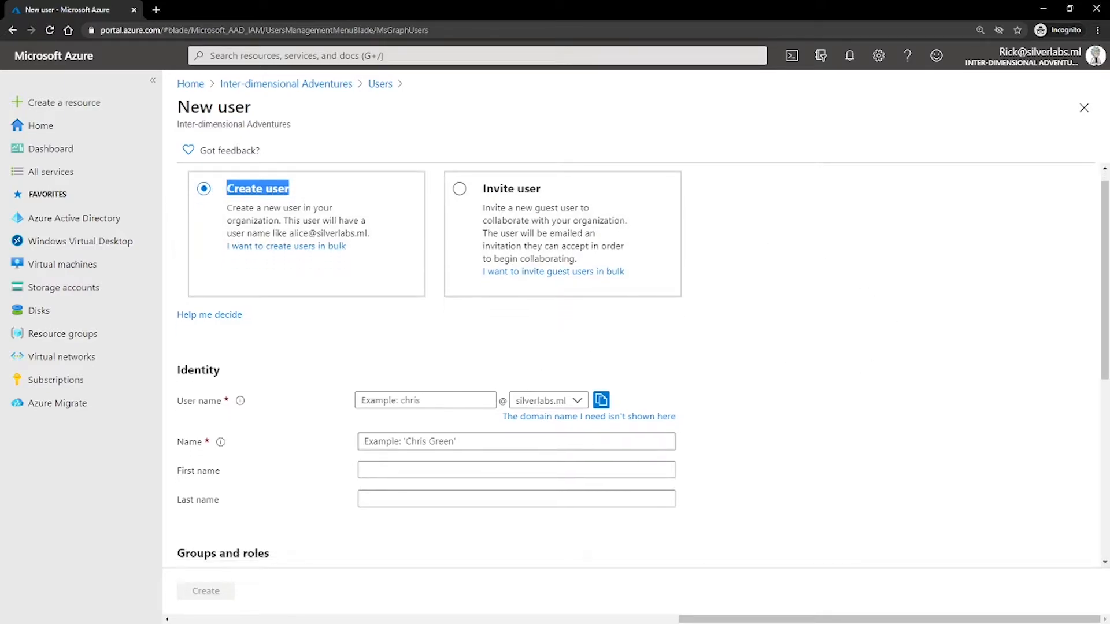
scroll(down, 3)
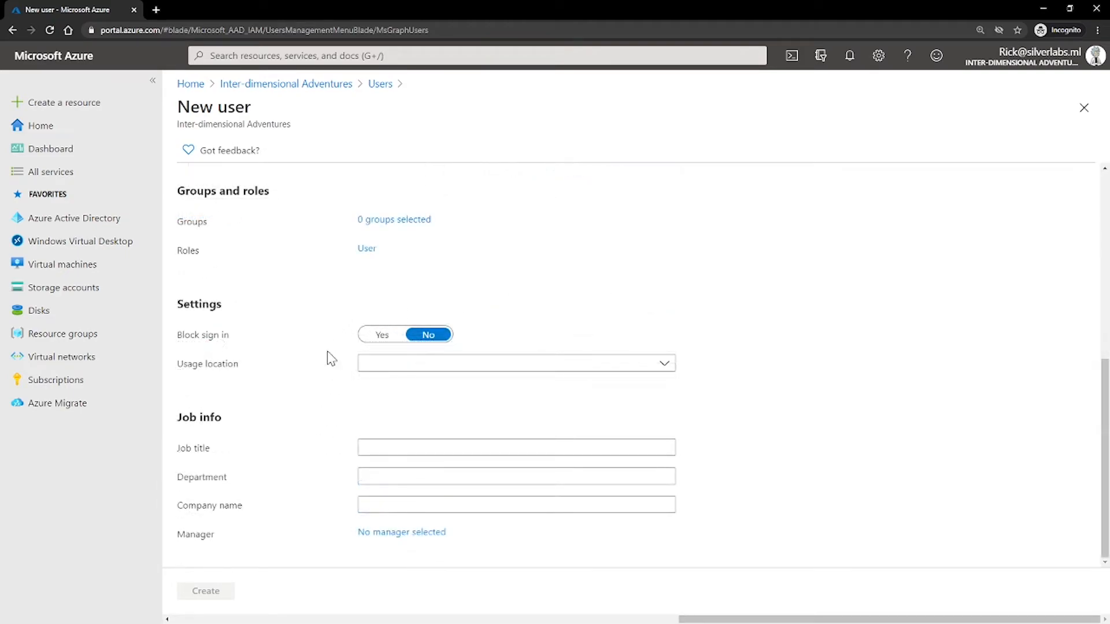
click(516, 447)
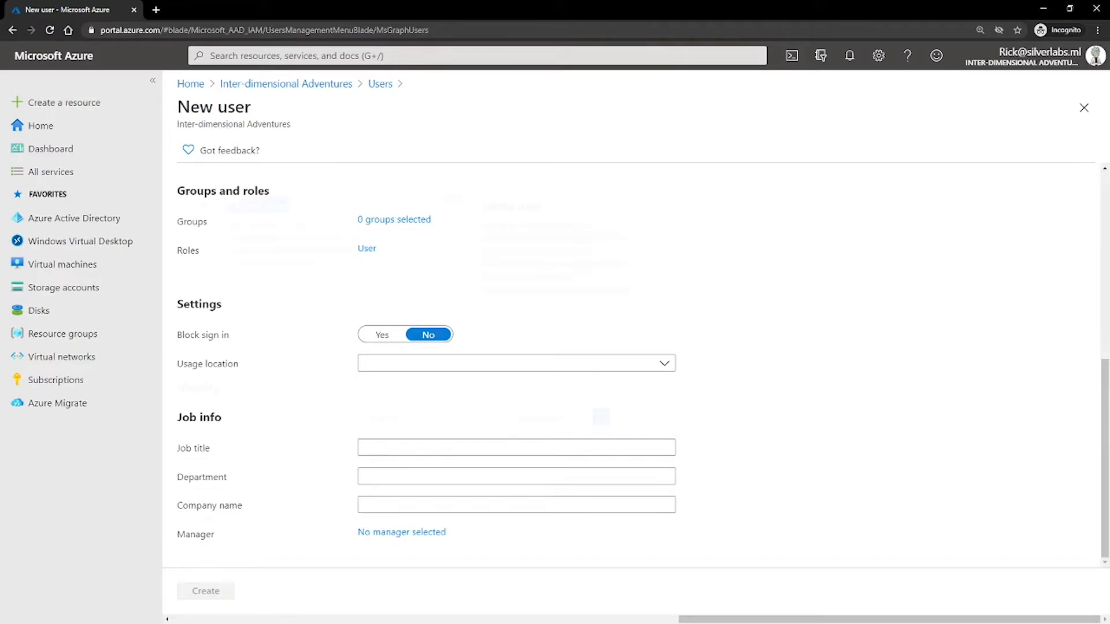
scroll(up, 3)
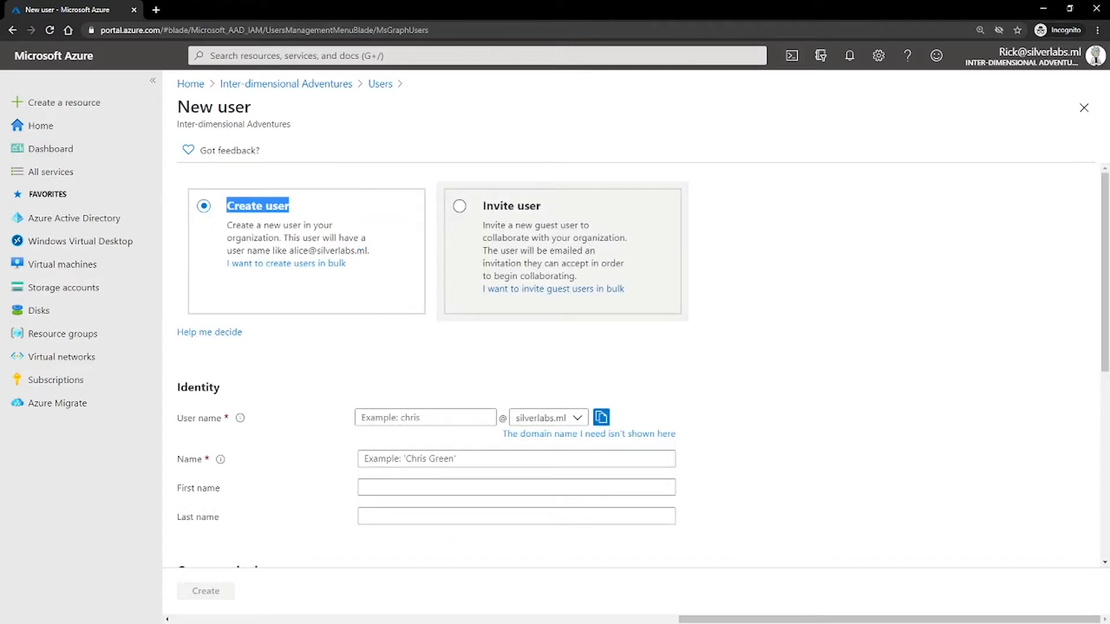
- Switch the New user form to Invite user, review it, and close it without inviting
click(459, 206)
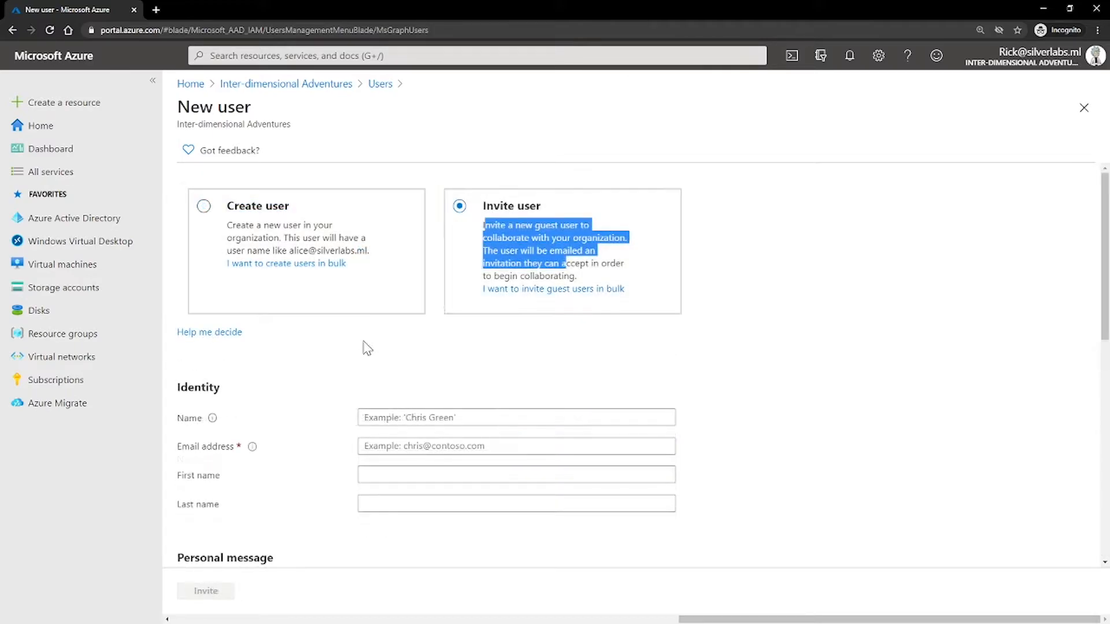
mouse_move(417, 370)
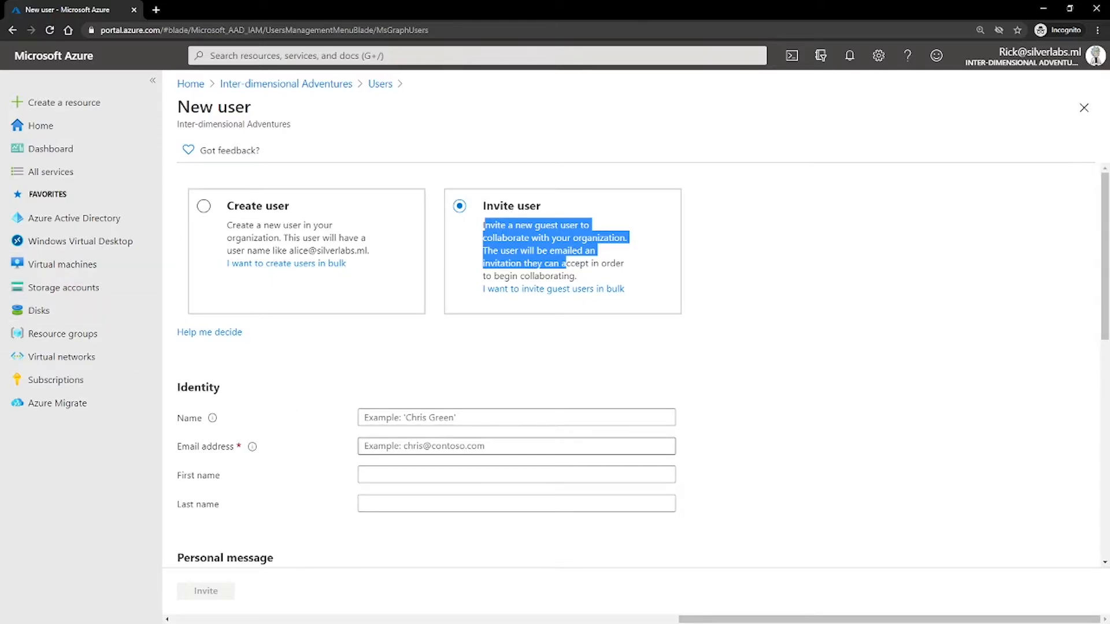
scroll(down, 3)
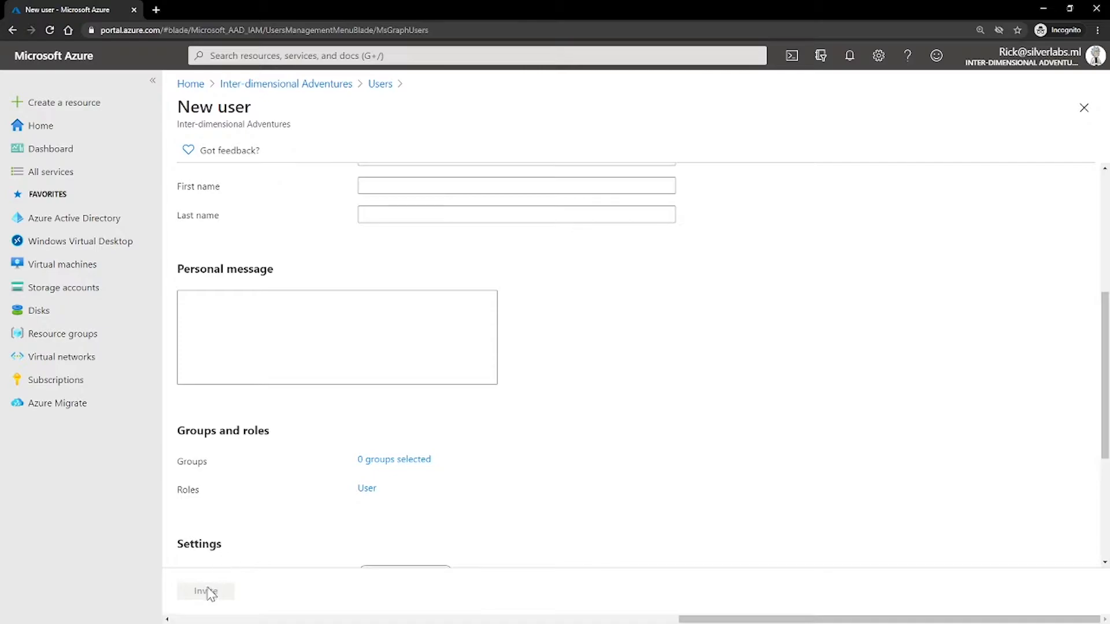
mouse_move(359, 400)
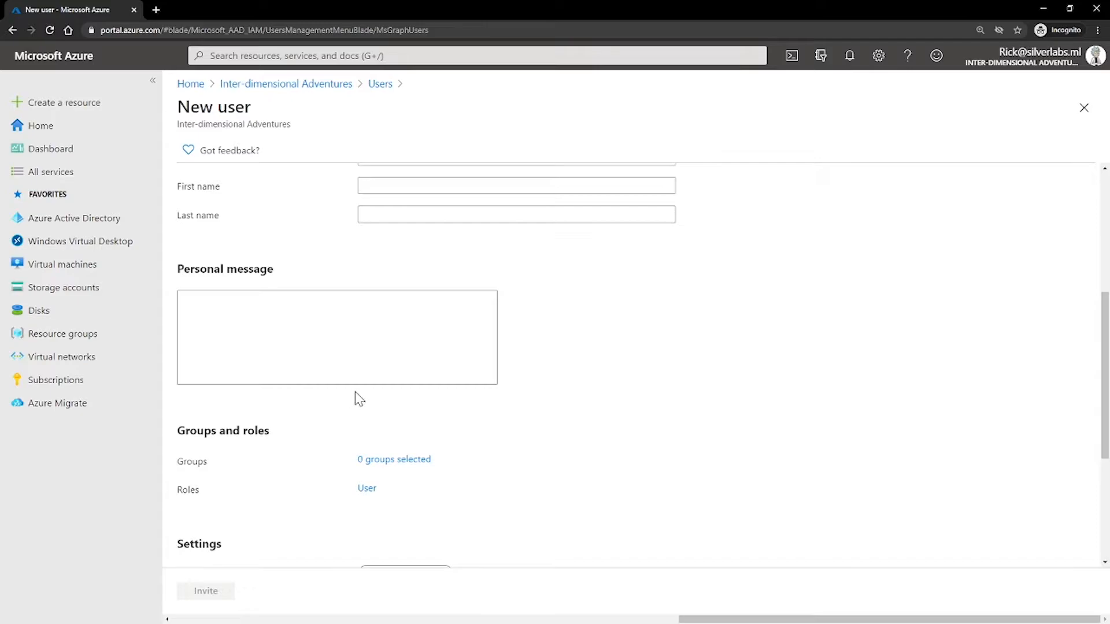
click(393, 459)
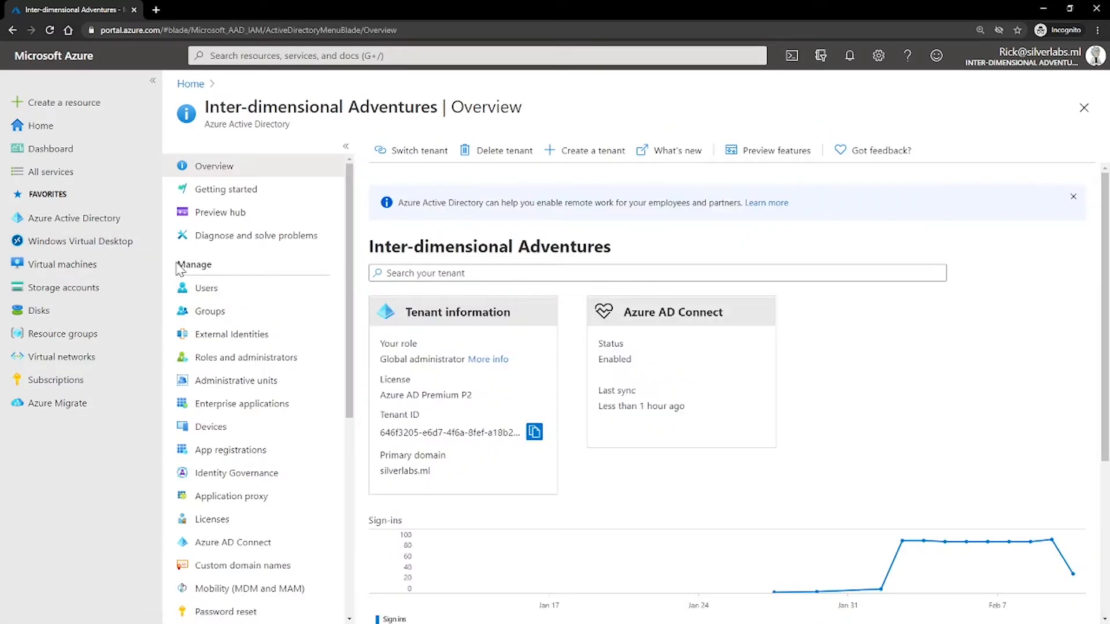
- Show All groups and highlight the Microsoft 365 group type of All Company
click(208, 311)
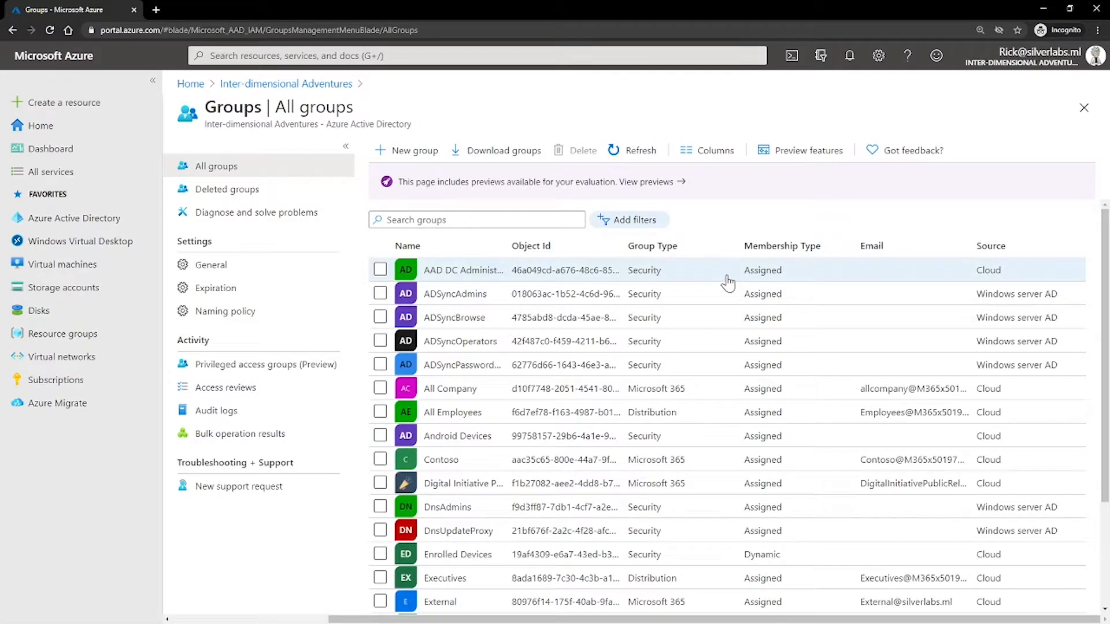
mouse_move(657, 287)
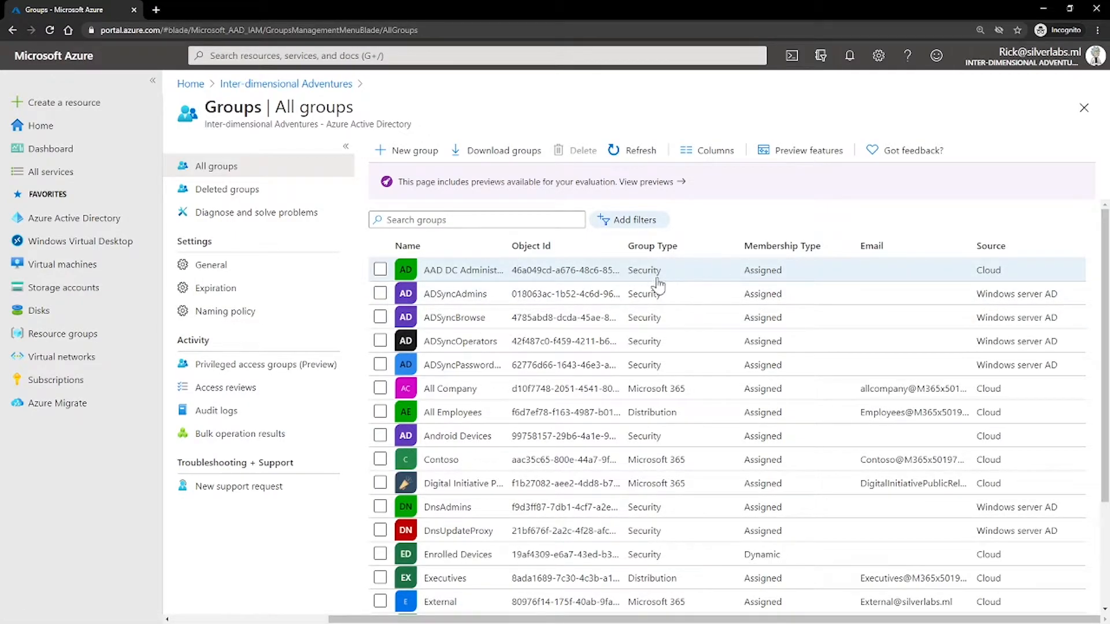
double_click(644, 269)
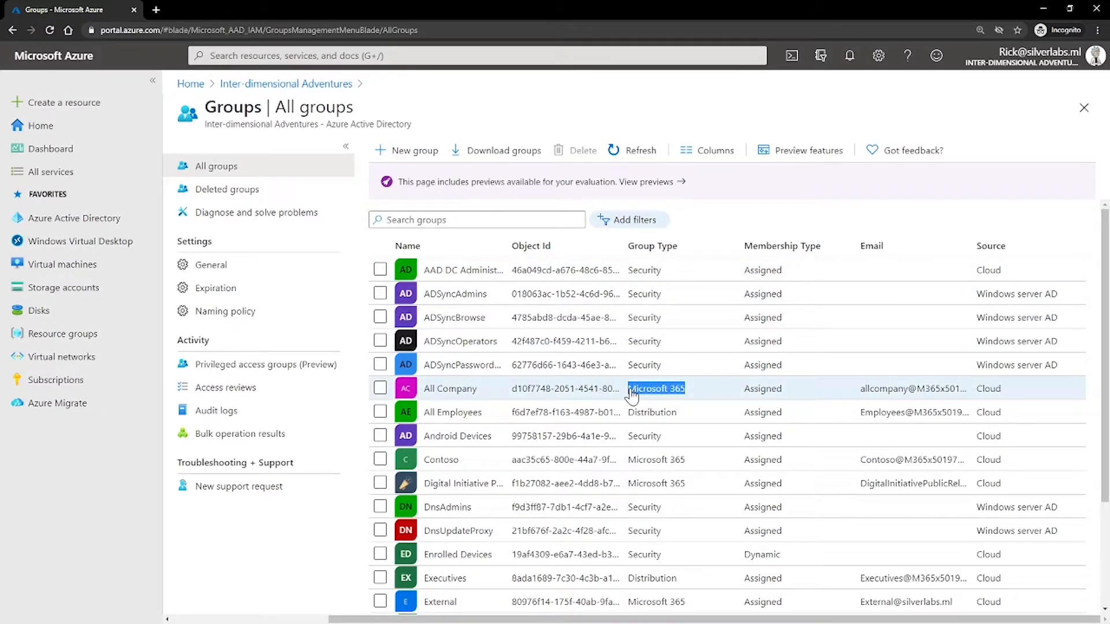
mouse_move(670, 396)
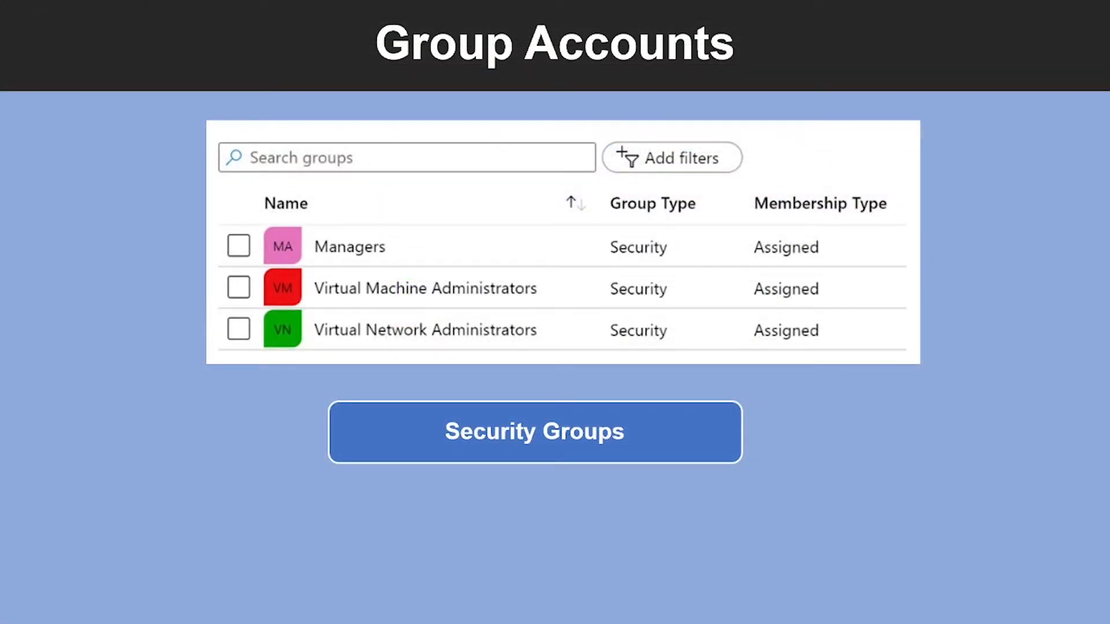
- Advance the Group Accounts slide explaining security groups such as Managers
click(534, 431)
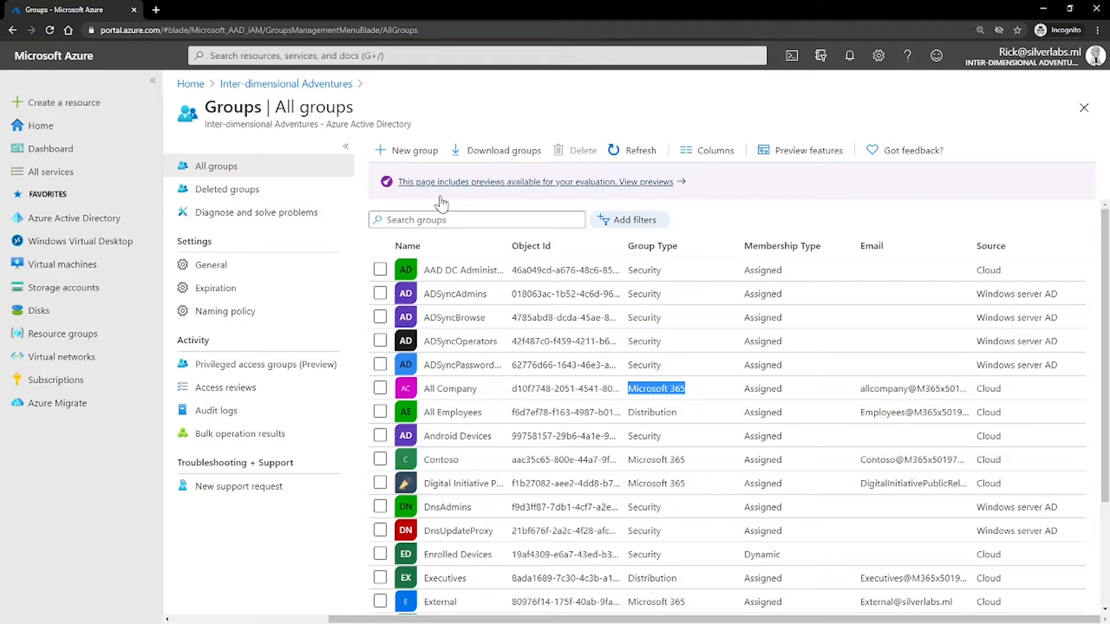
- Start a New Group form and review its Group type and Membership type fields
click(414, 150)
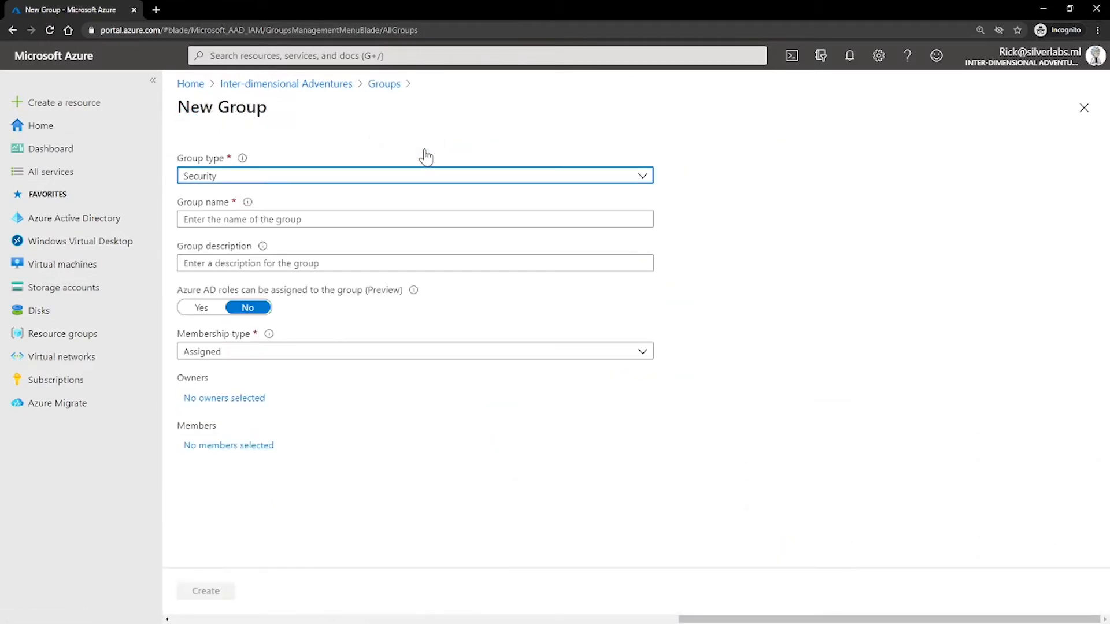
mouse_move(249, 341)
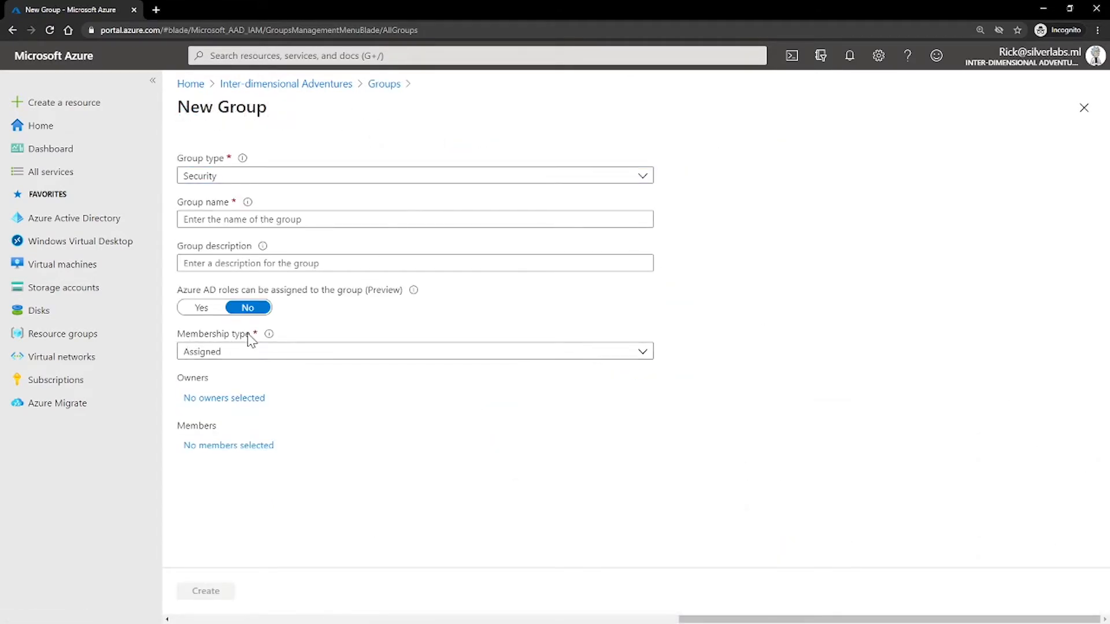
click(414, 351)
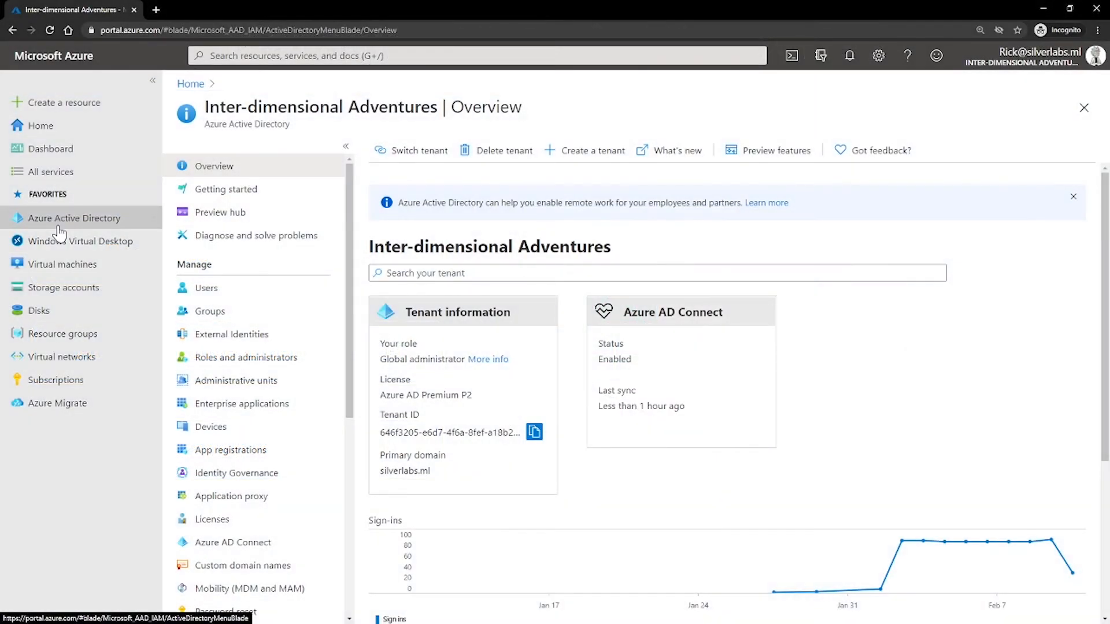
mouse_move(74, 217)
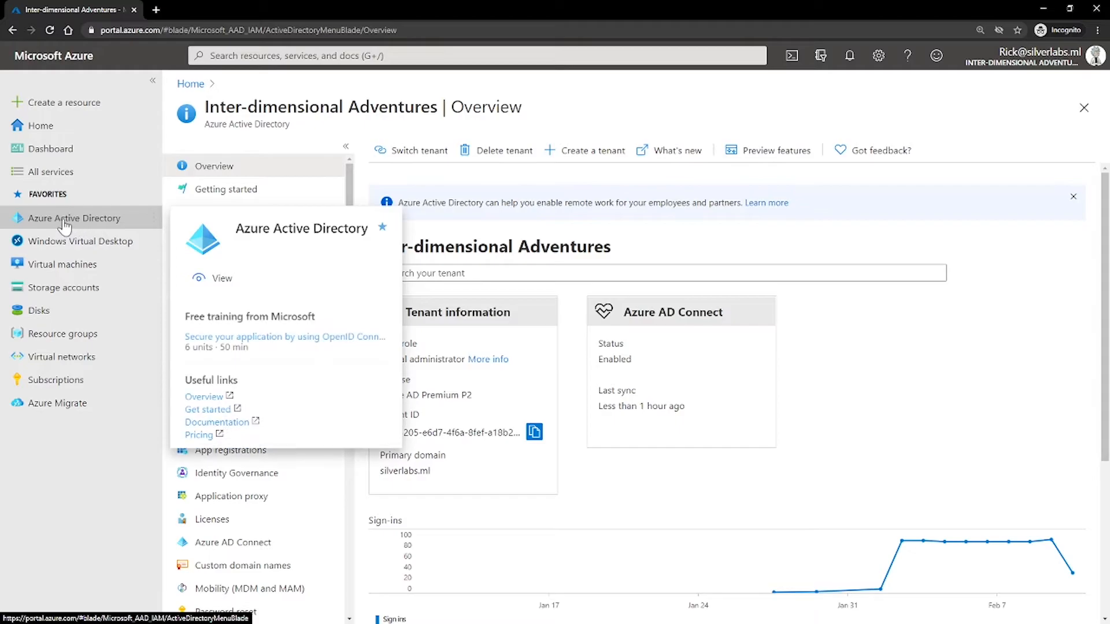
mouse_move(89, 225)
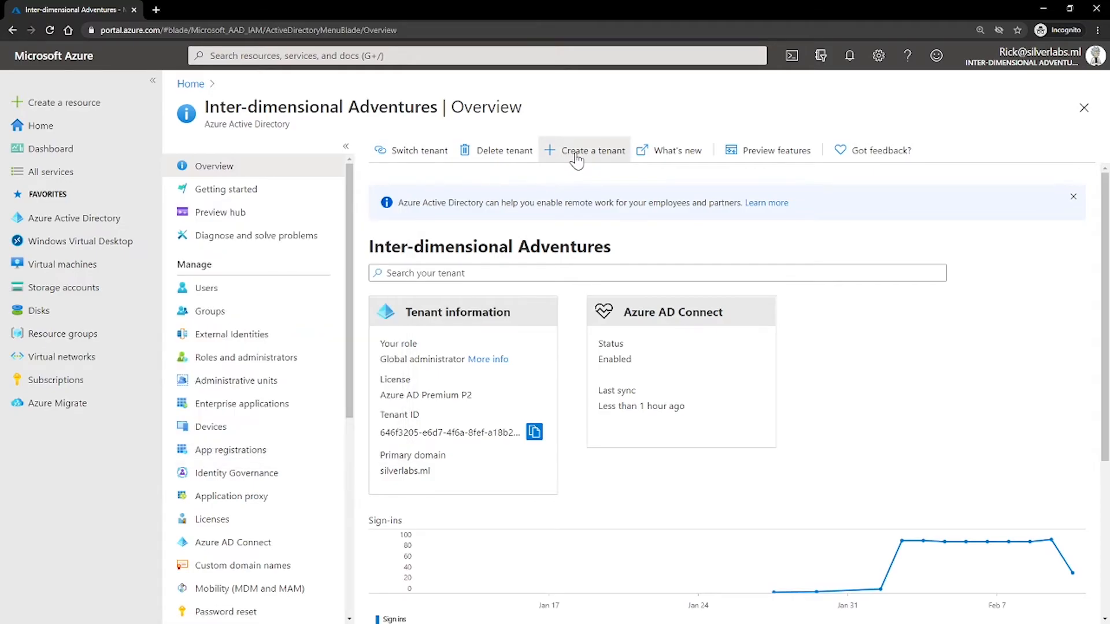
- Start Create a tenant with Azure Active Directory selected on the Basics step
click(590, 151)
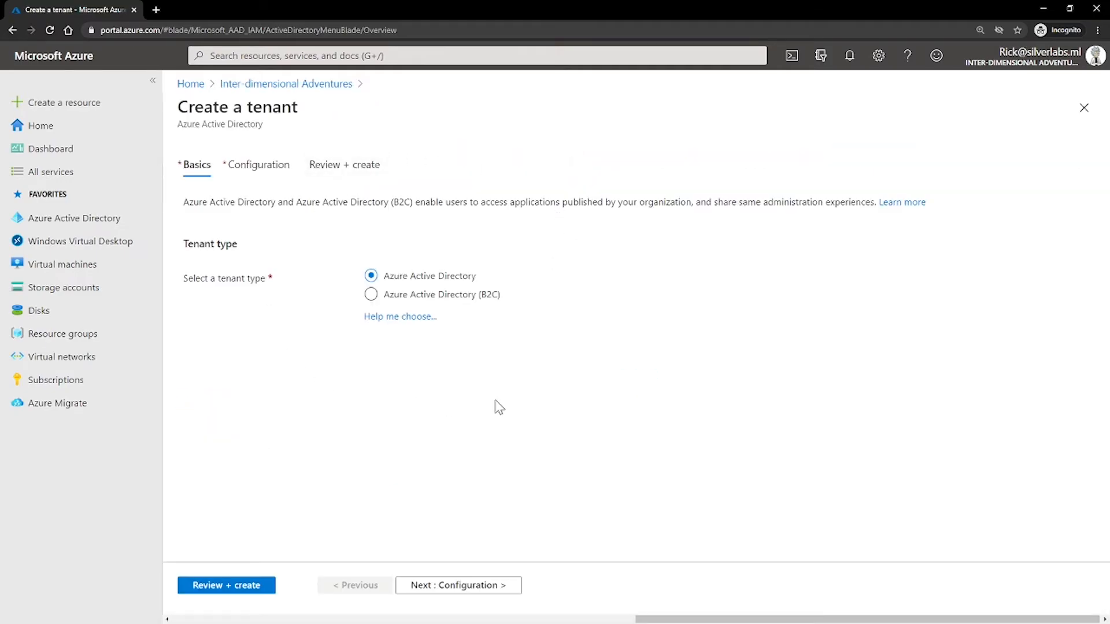
mouse_move(475, 236)
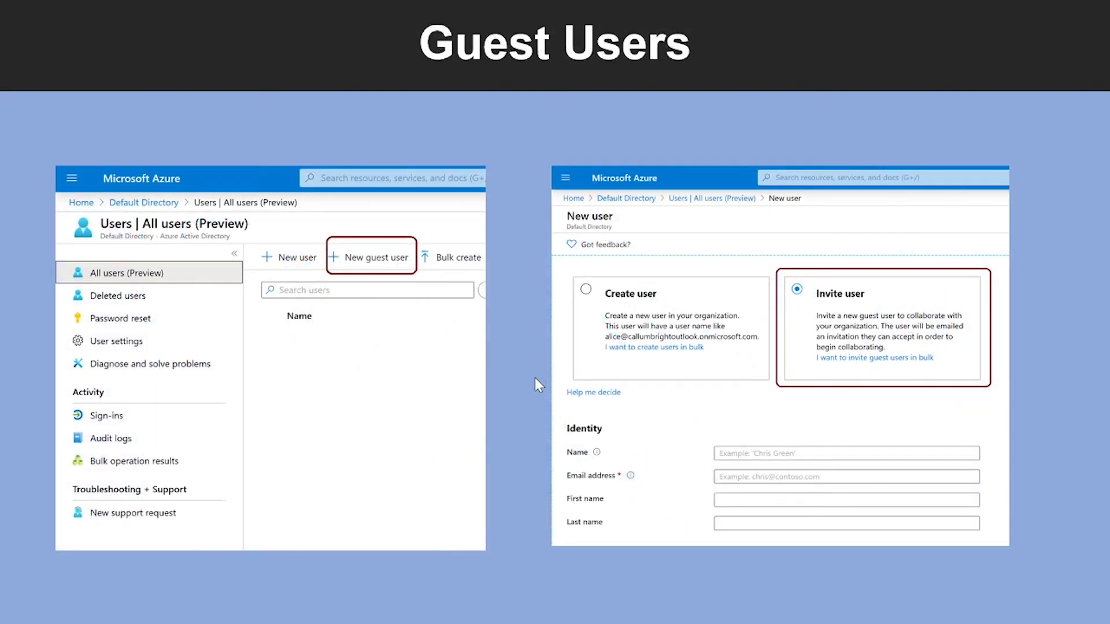
mouse_move(536, 384)
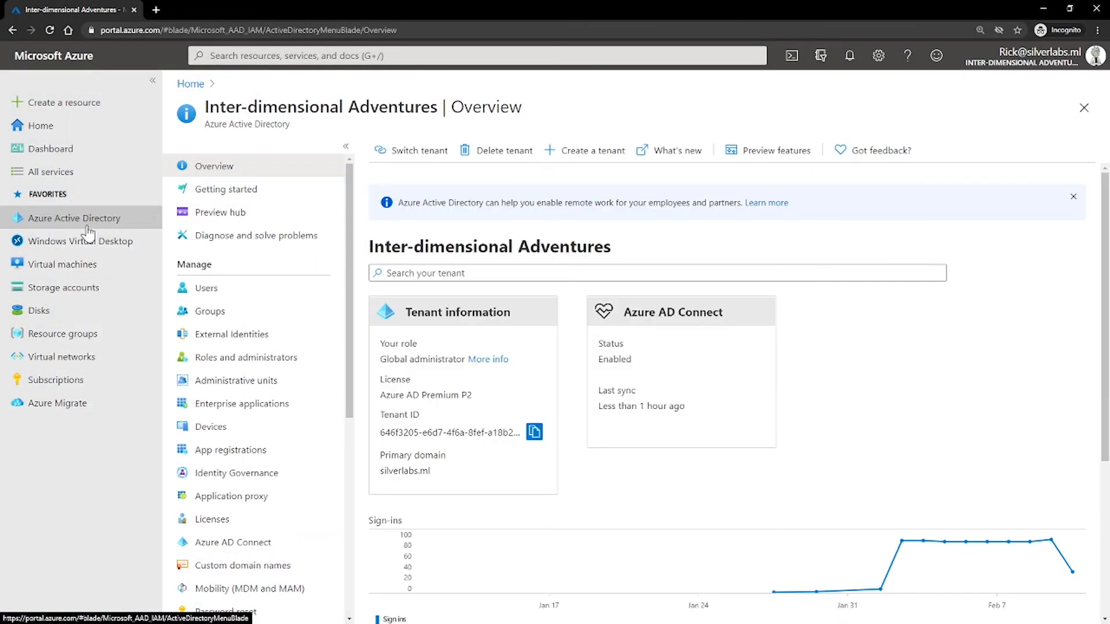
- From All users, start a New guest user invitation and focus the Name and Email fields
click(206, 288)
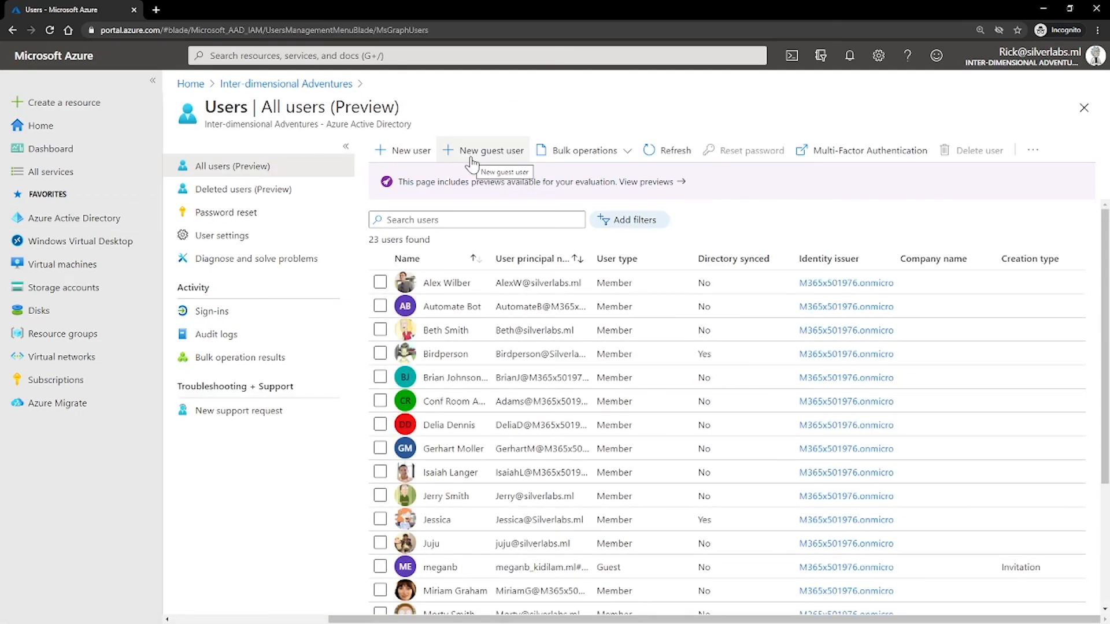
click(490, 150)
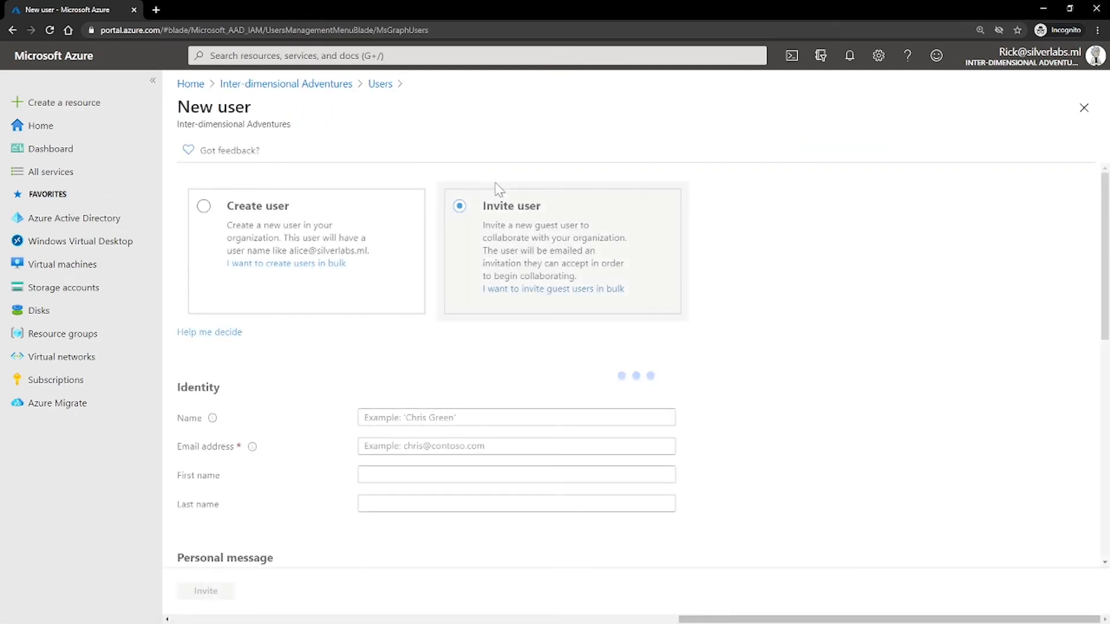
mouse_move(503, 327)
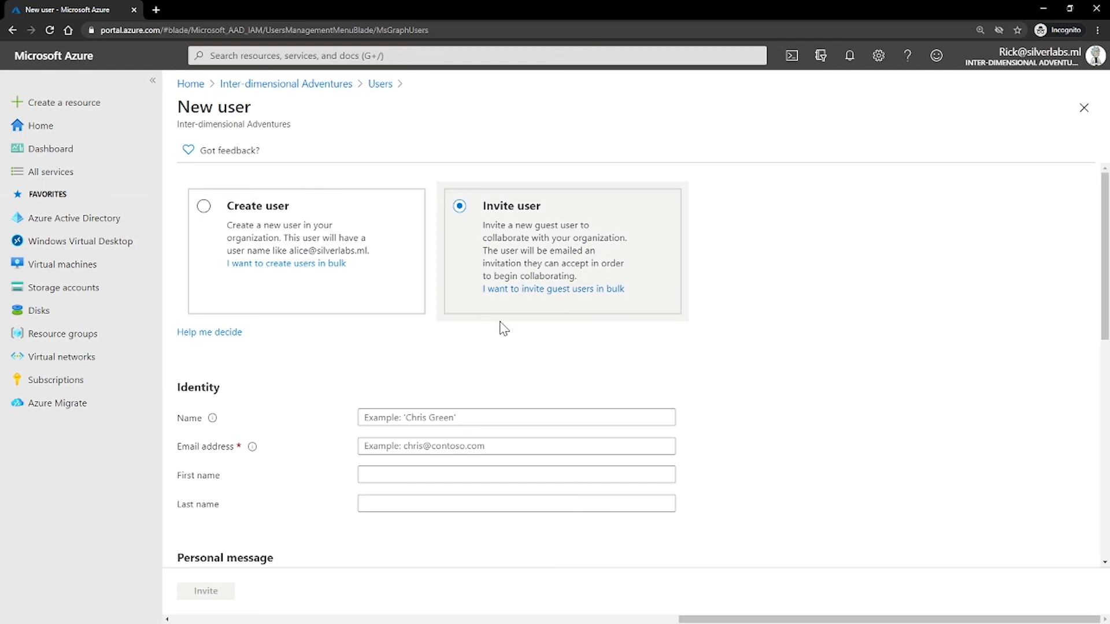
click(516, 417)
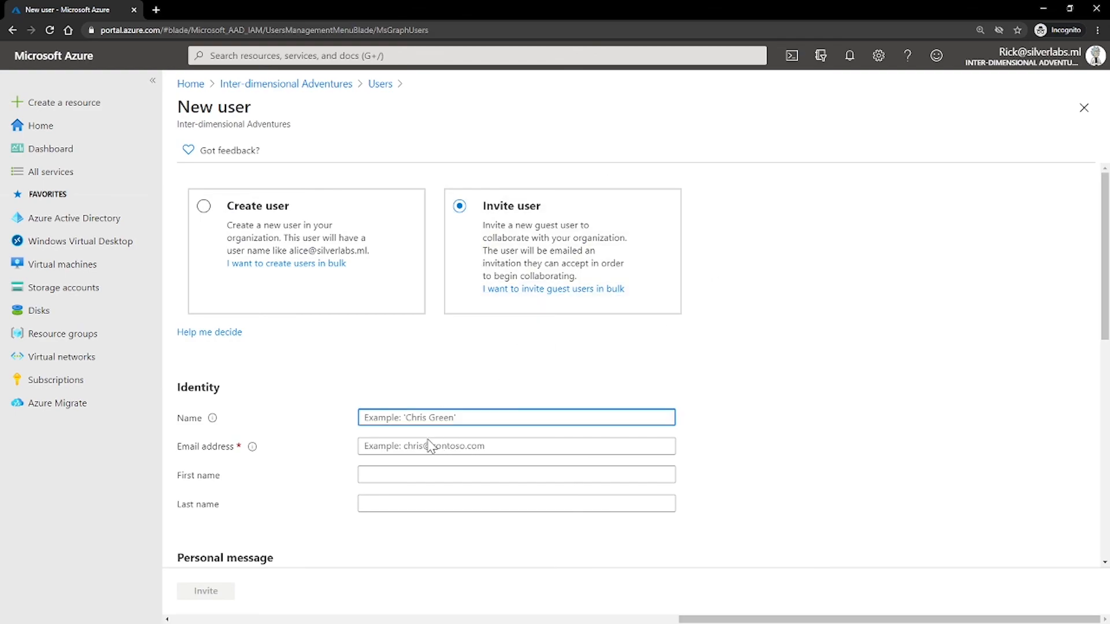
click(515, 446)
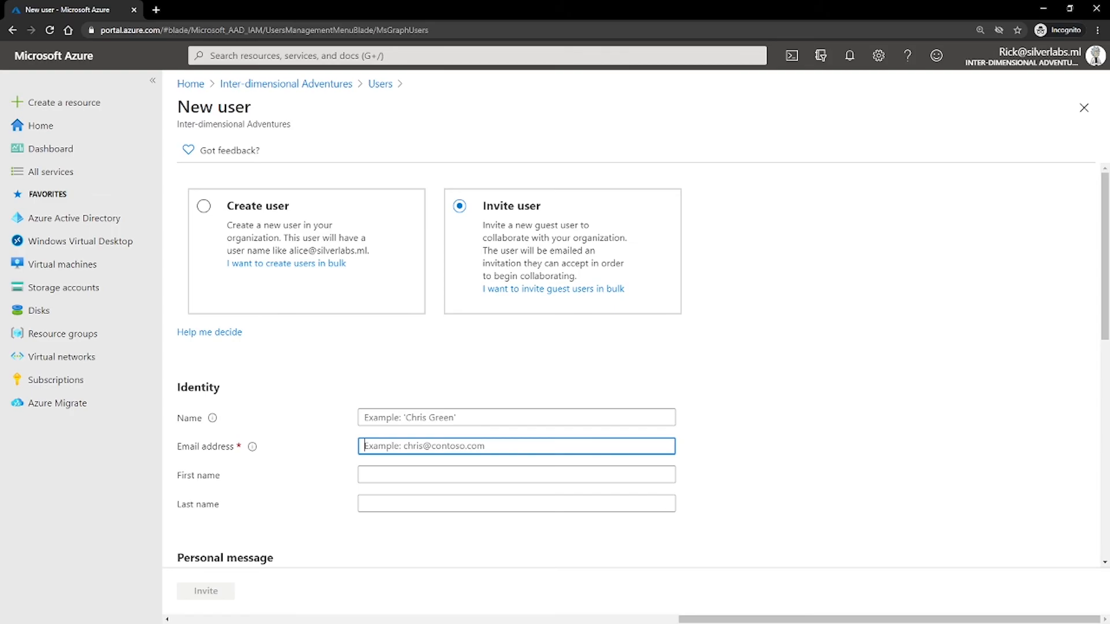
mouse_move(216, 599)
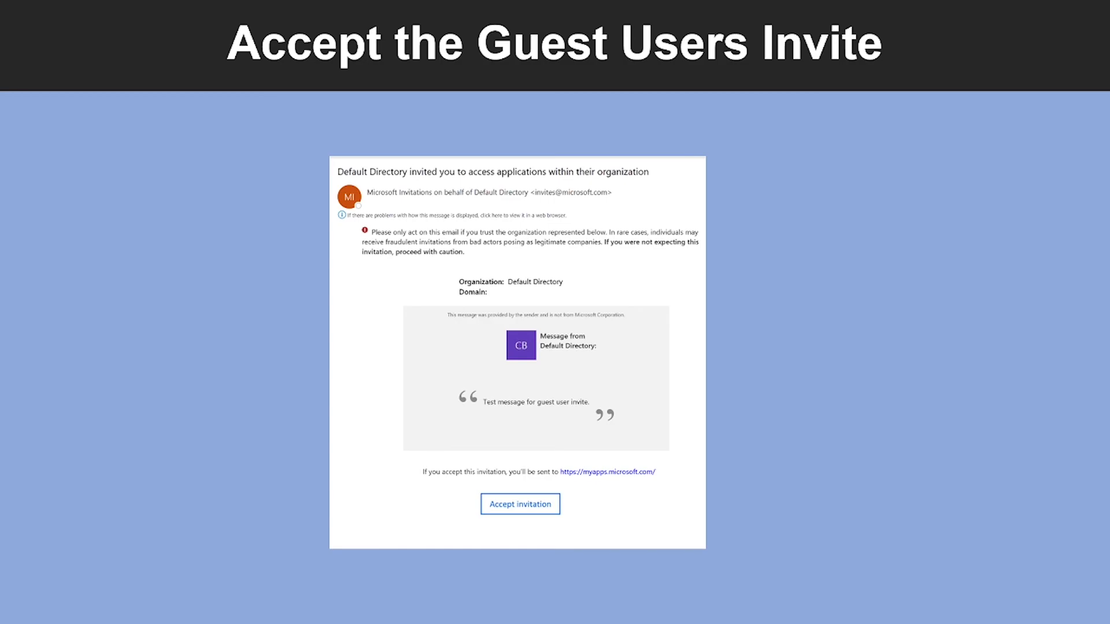
mouse_move(627, 497)
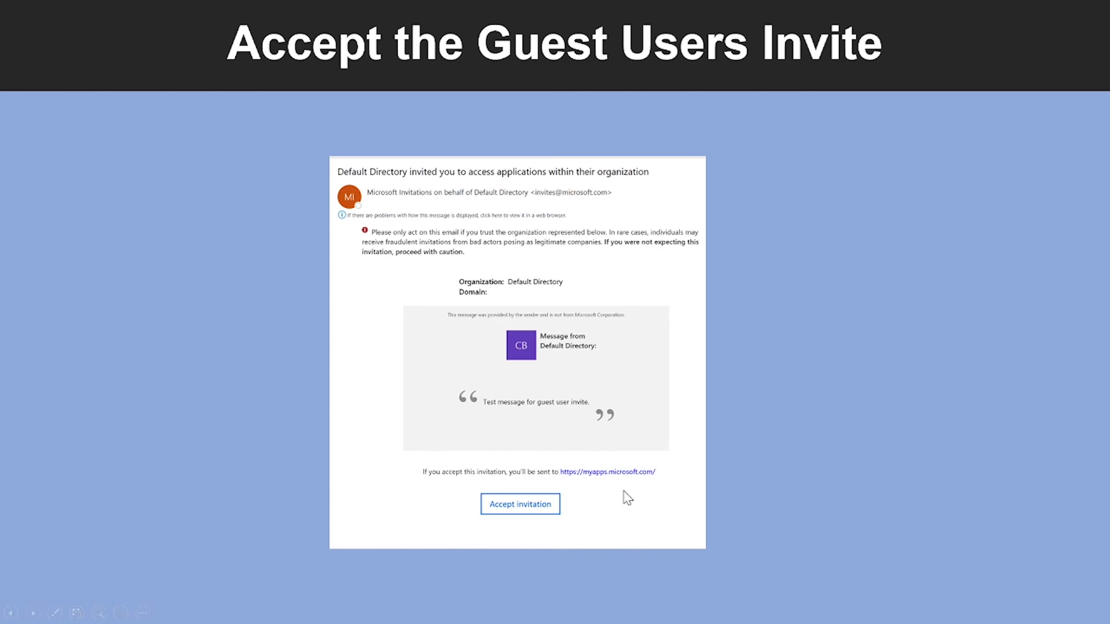
mouse_move(634, 498)
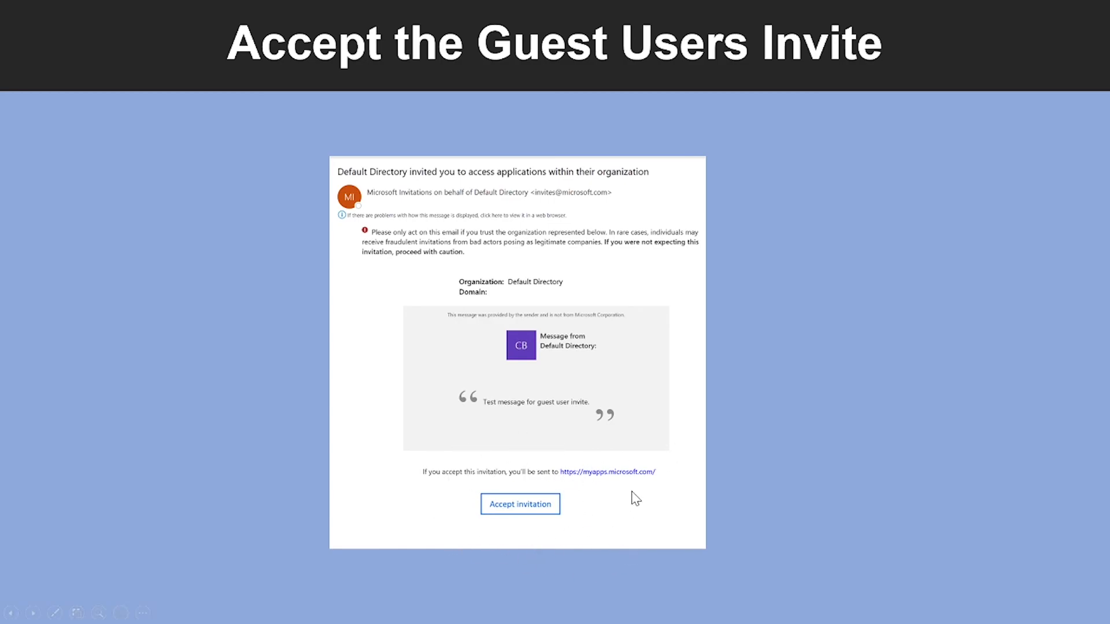
mouse_move(503, 552)
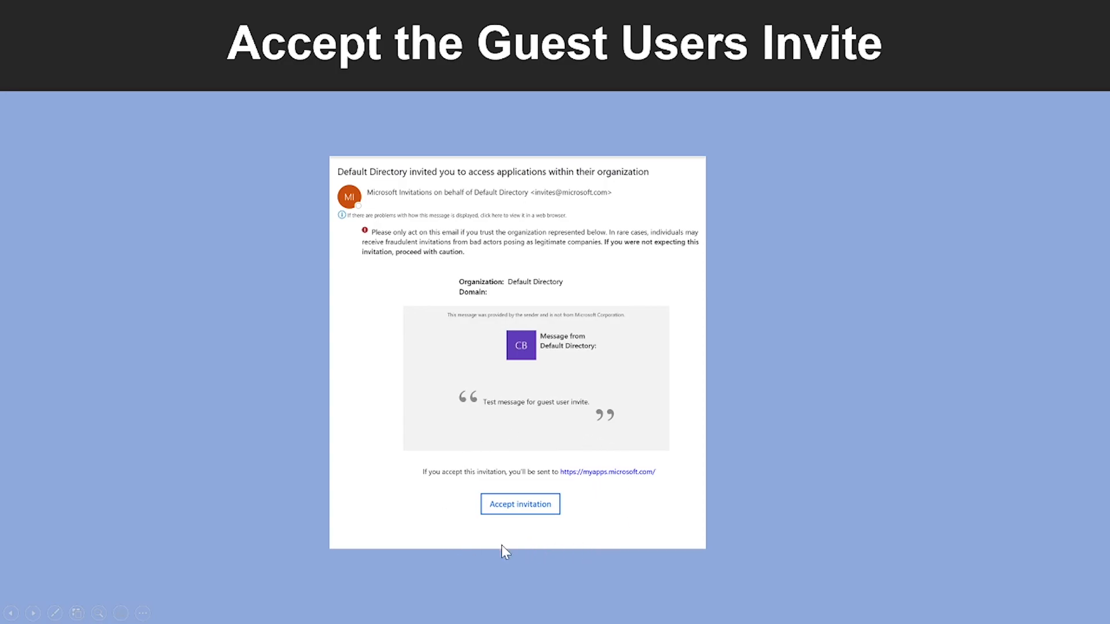
- Show the directory's All users list with the remaining users loaded
click(519, 504)
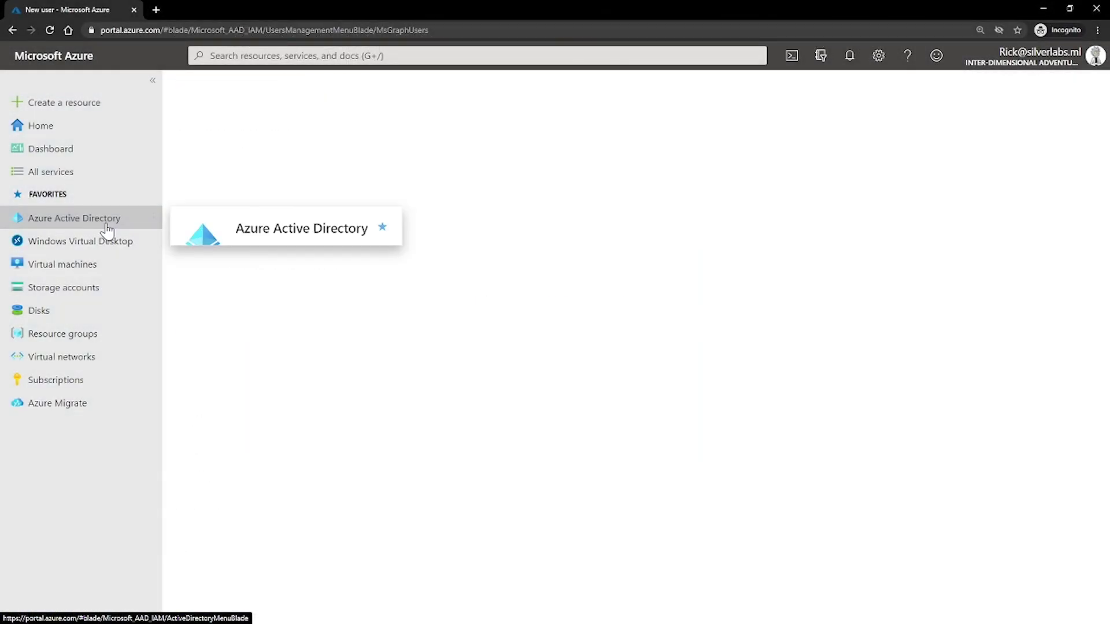
click(74, 219)
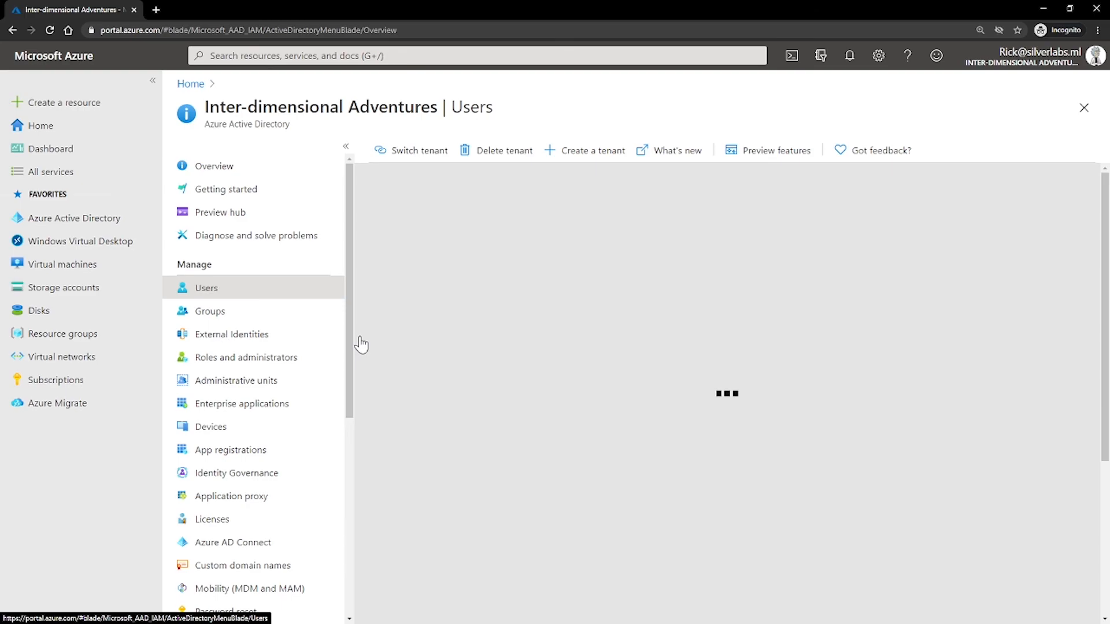
click(206, 288)
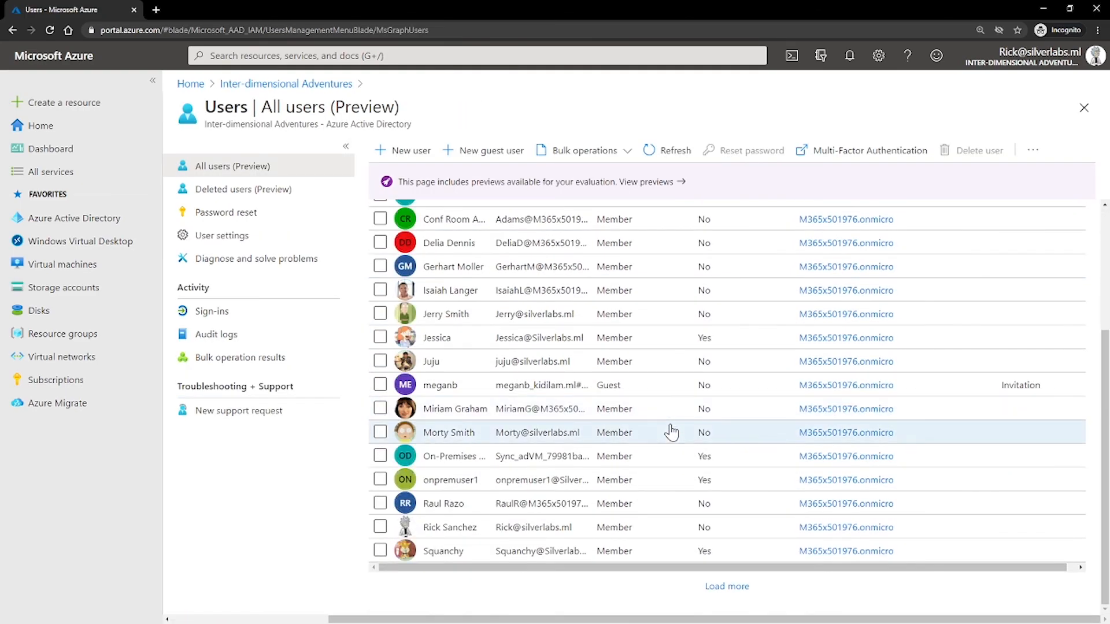
click(726, 586)
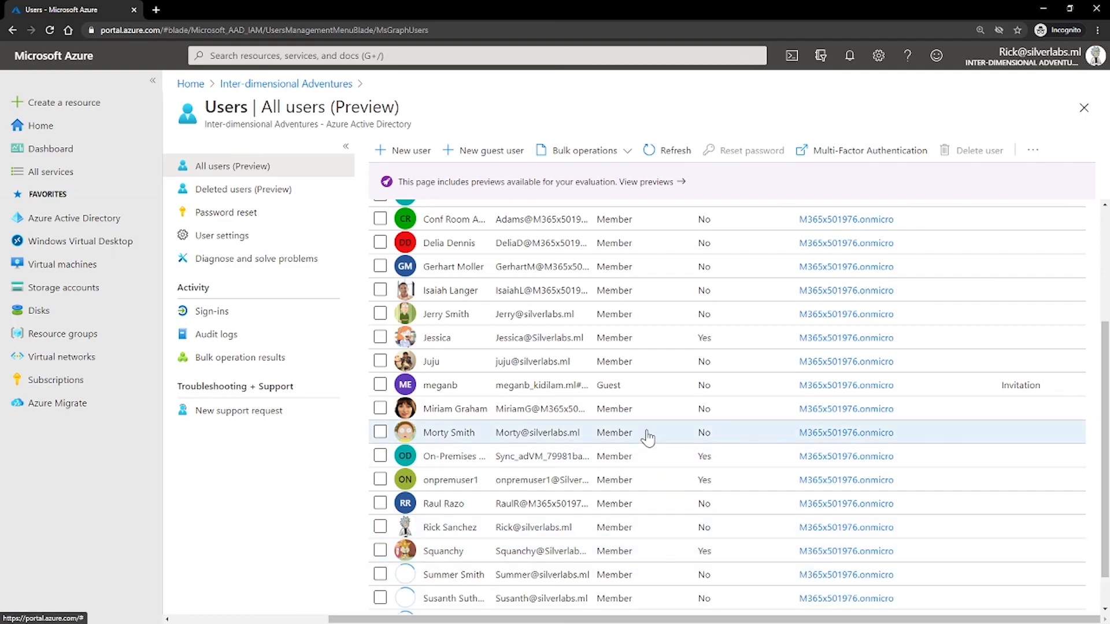
- Locate the new guest row and highlight the User type column showing Guest
scroll(down, 3)
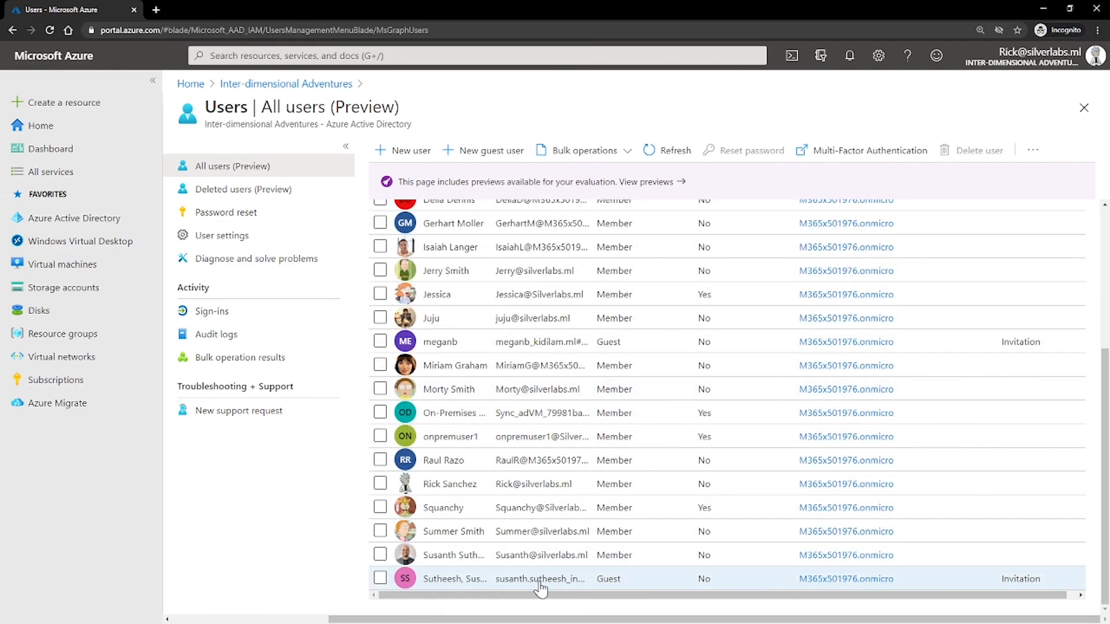
mouse_move(624, 246)
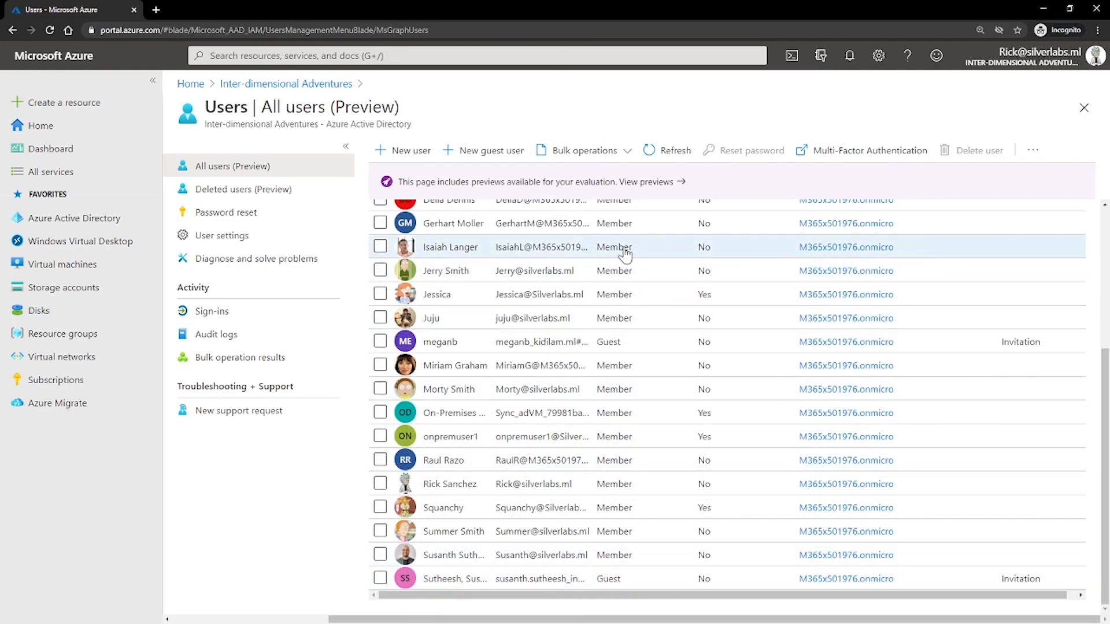
scroll(up, 3)
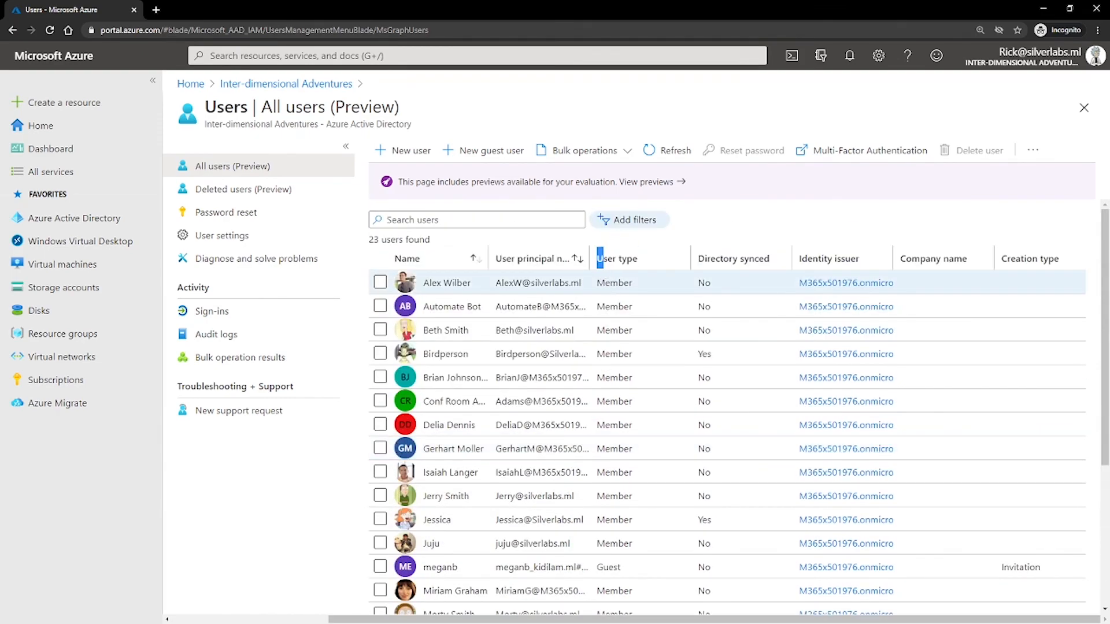
click(617, 258)
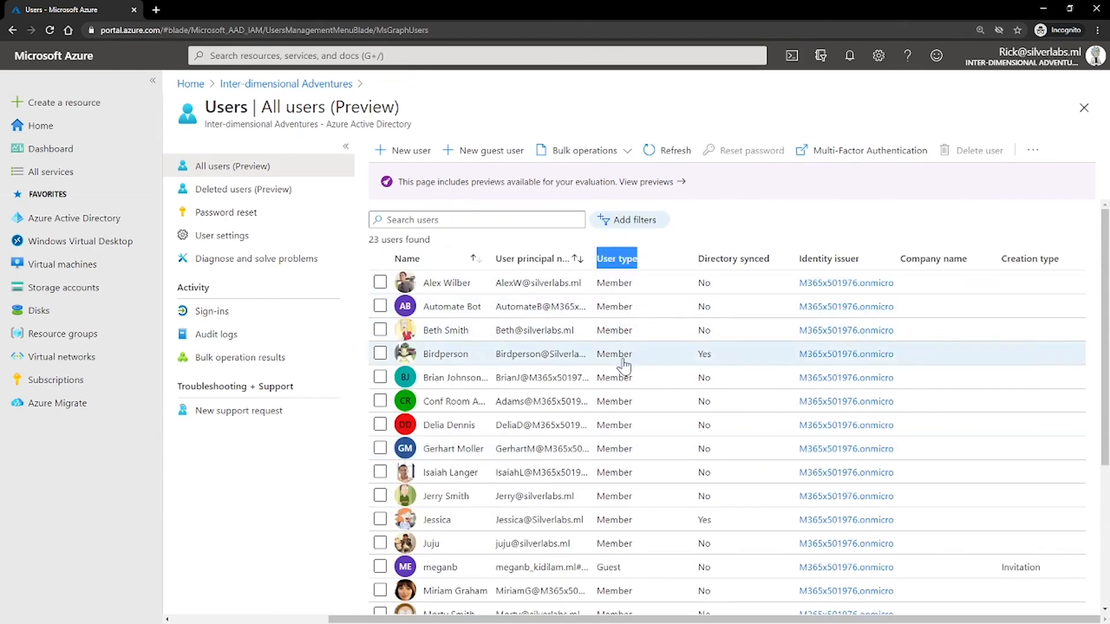
scroll(down, 3)
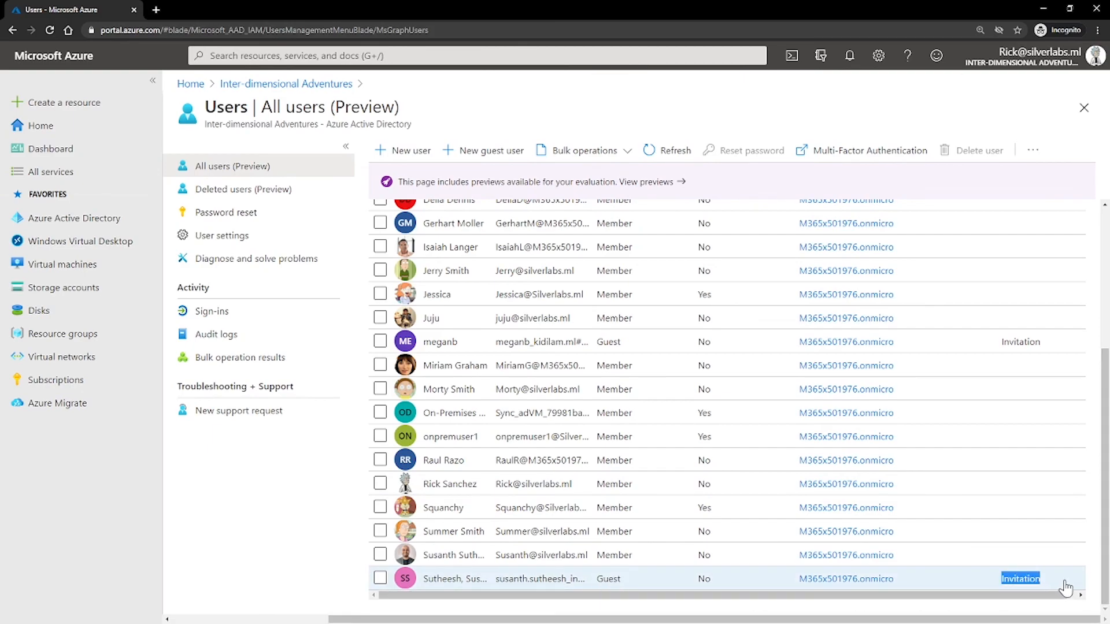
mouse_move(596, 347)
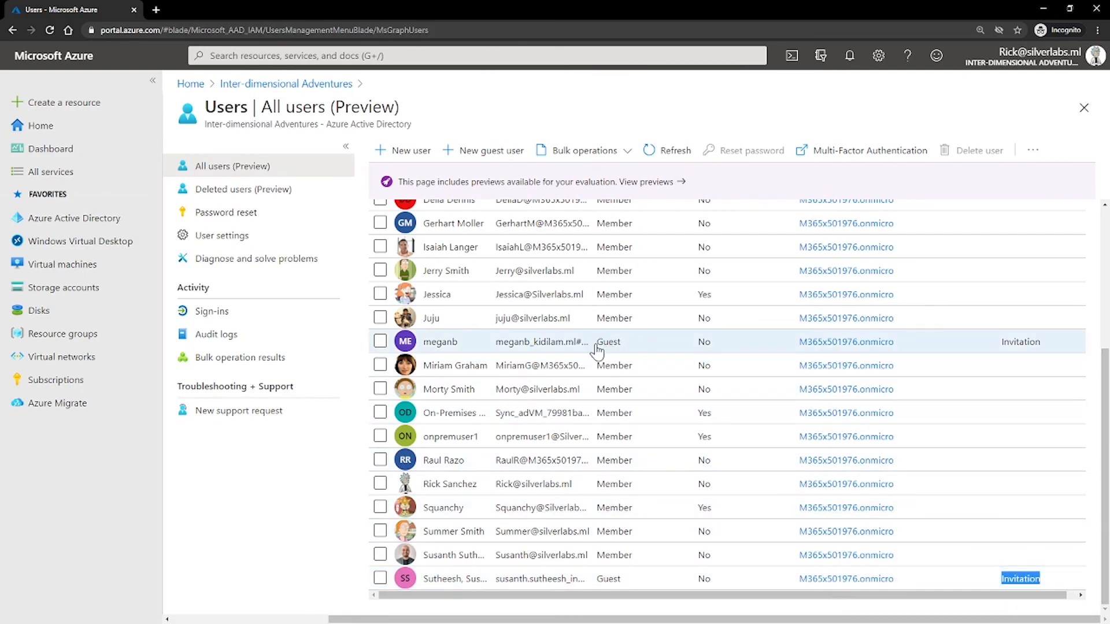